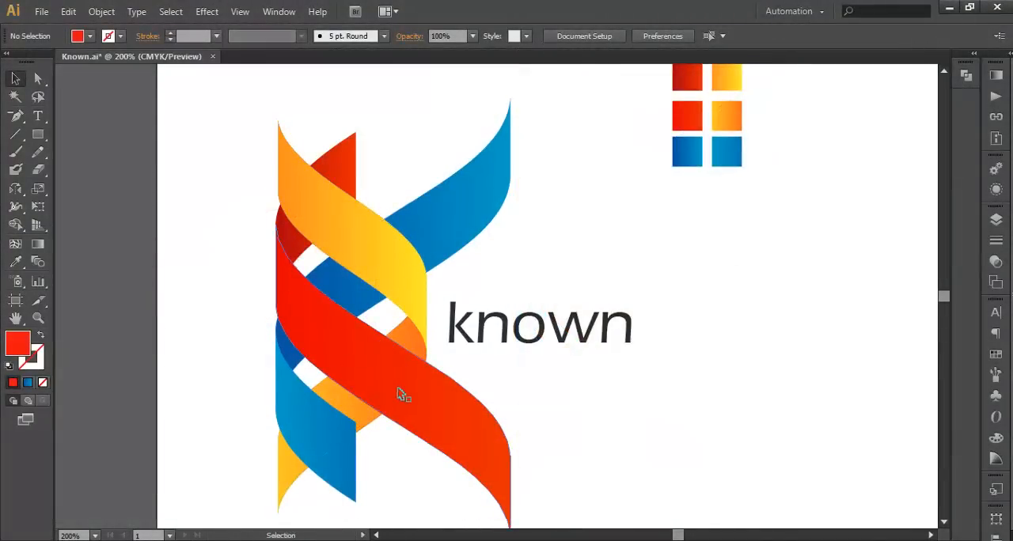
pyautogui.moveTo(531, 391)
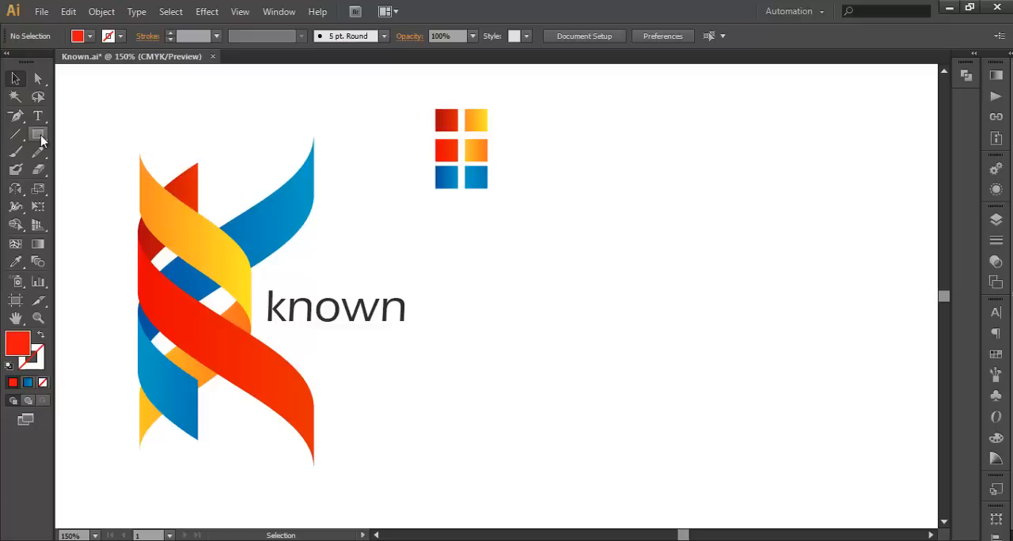
# Draw a tall thin red rectangle and move it left toward the reference logo.
pyautogui.click(38, 133)
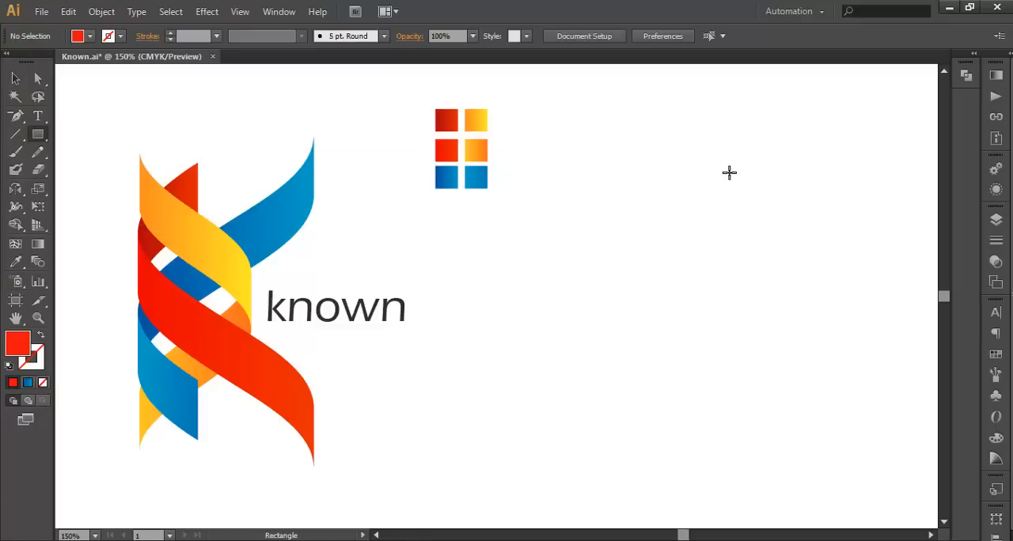
pyautogui.moveTo(734, 158); pyautogui.dragTo(734, 437)
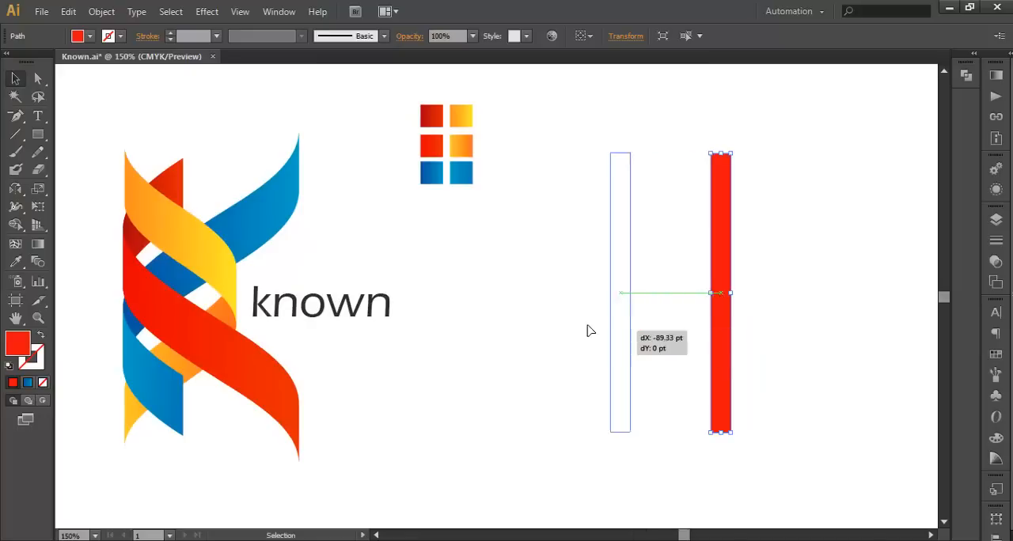
pyautogui.moveTo(720, 292); pyautogui.dragTo(586, 293)
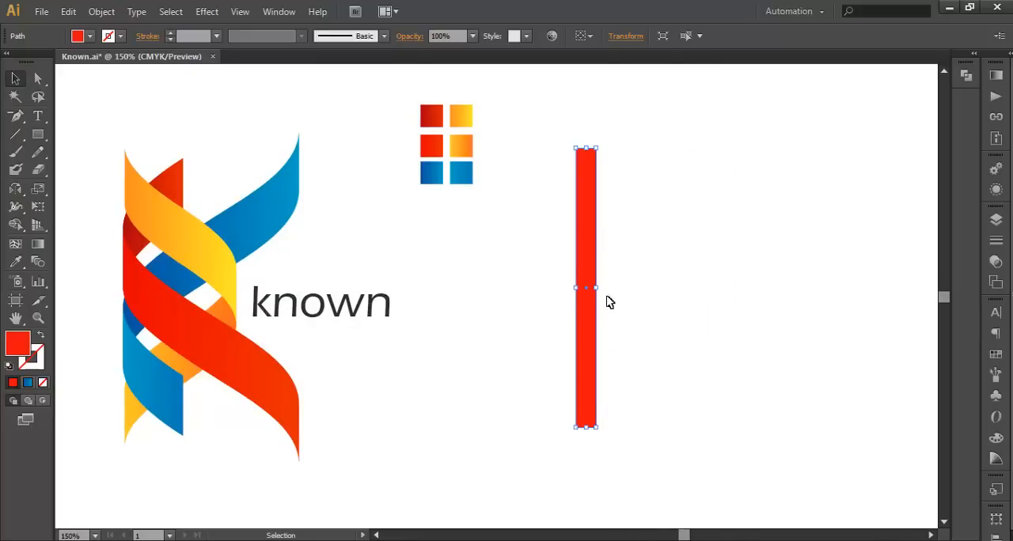
pyautogui.moveTo(603, 331)
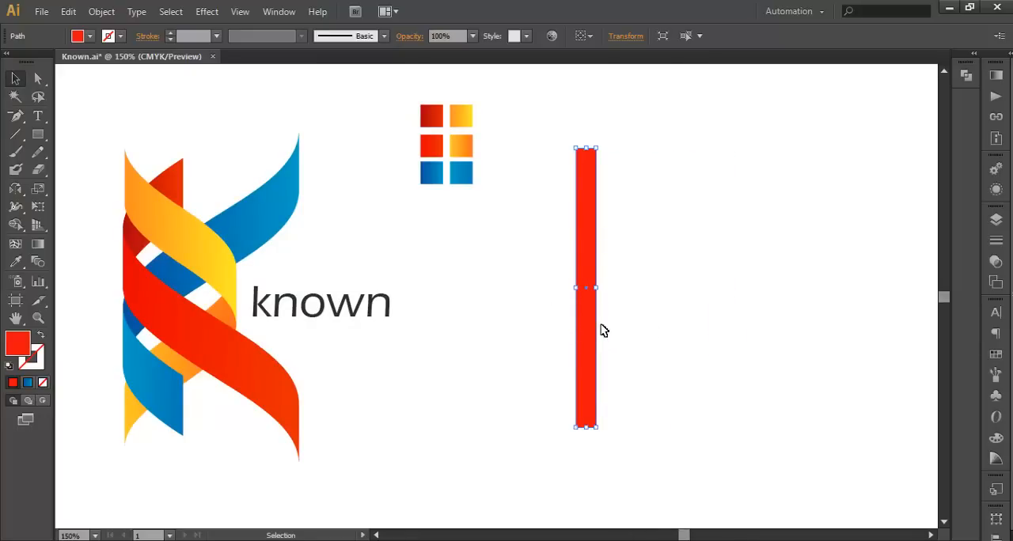
pyautogui.moveTo(568, 323)
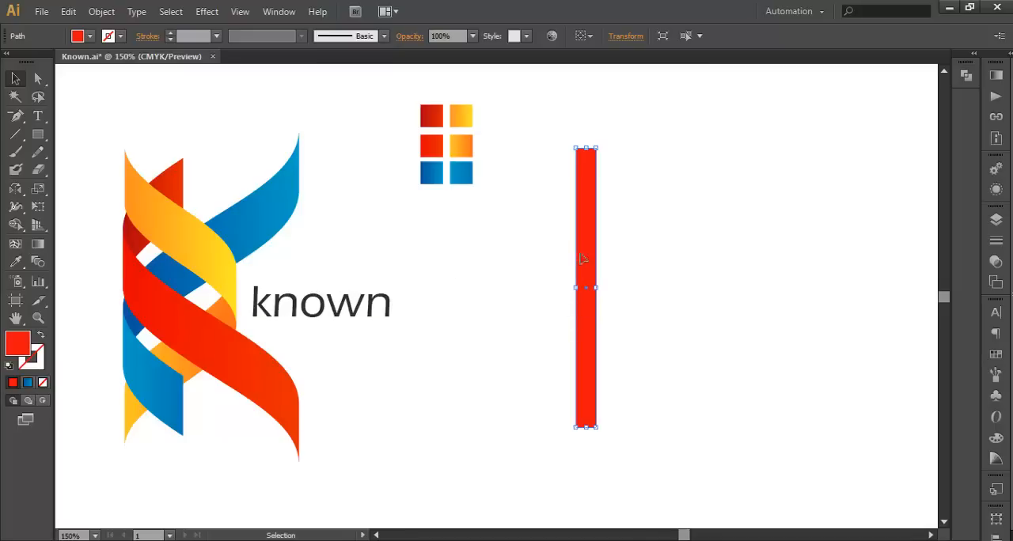
pyautogui.moveTo(589, 272)
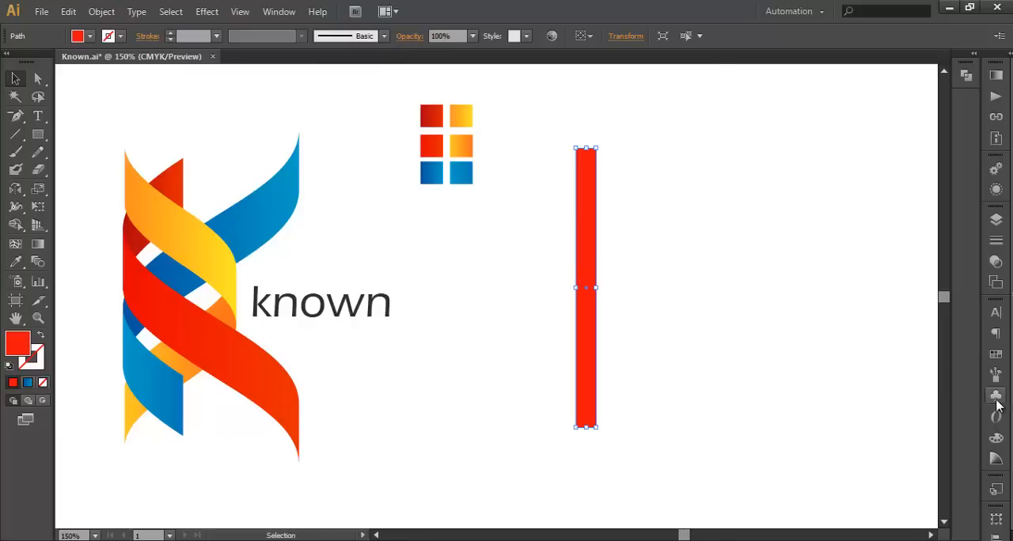
# Save the red bar as a new named symbol and remove it from the artboard.
pyautogui.click(996, 395)
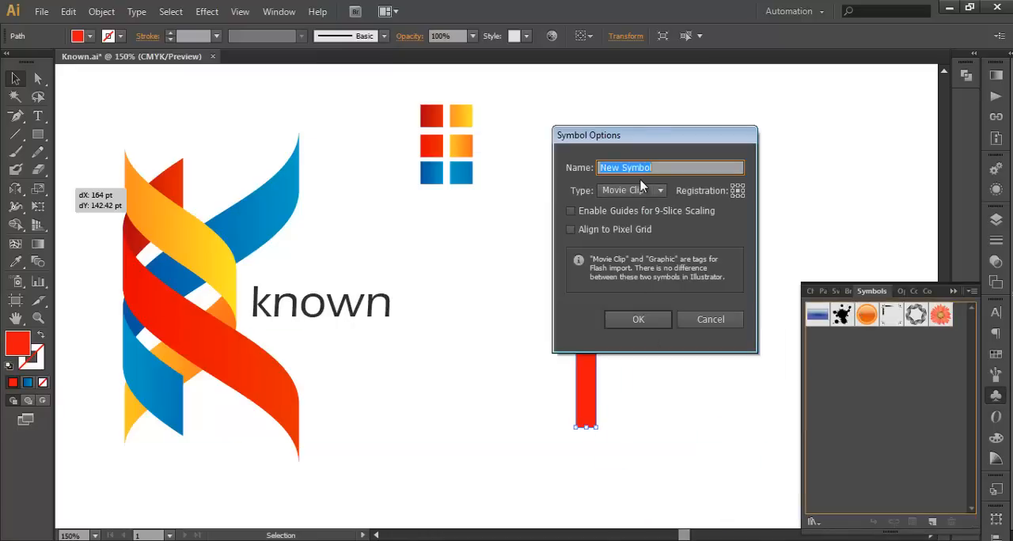
pyautogui.click(638, 319)
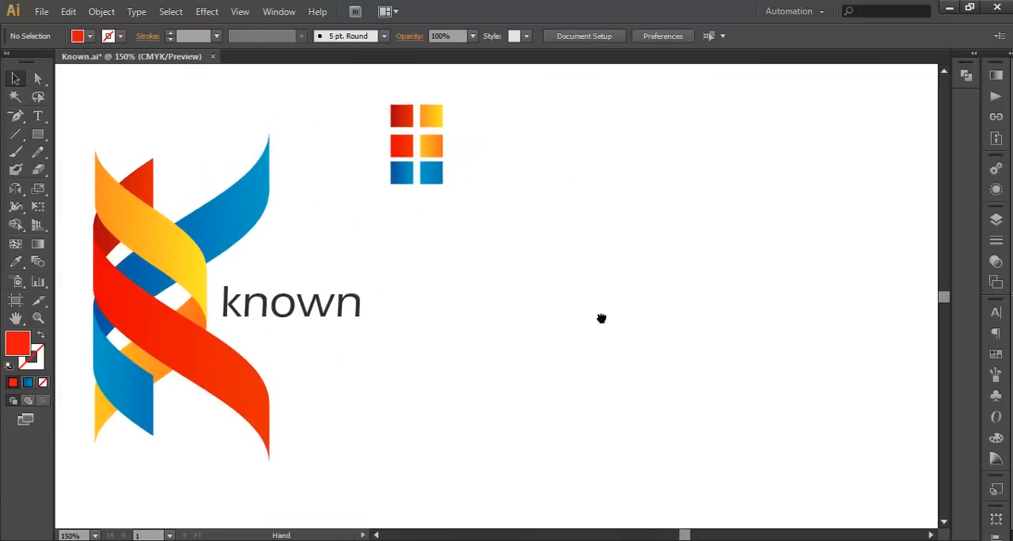
# Draw a red rectangle right of the logo and apply Effect > 3D > Revolve with Preview on.
pyautogui.click(38, 133)
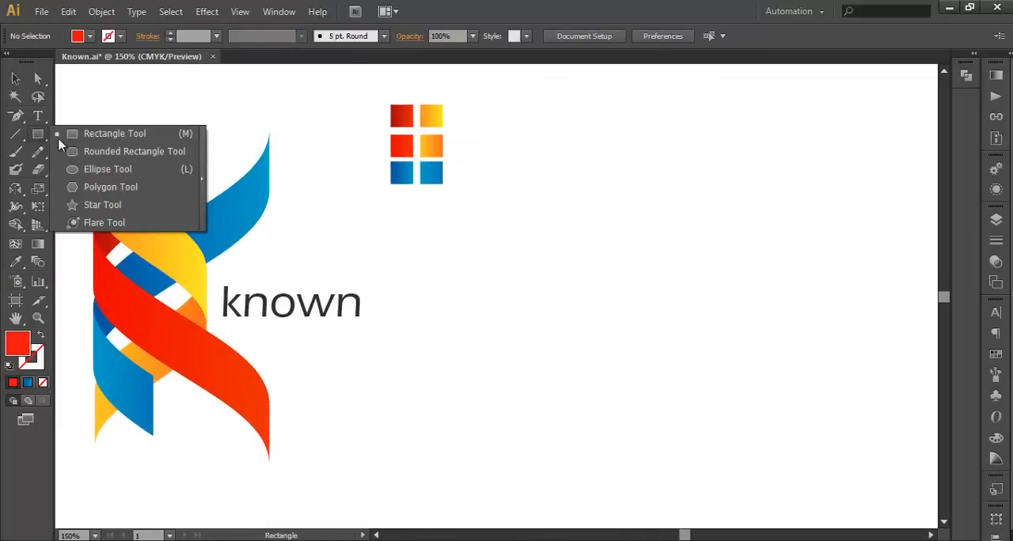
pyautogui.moveTo(610, 173); pyautogui.dragTo(663, 366)
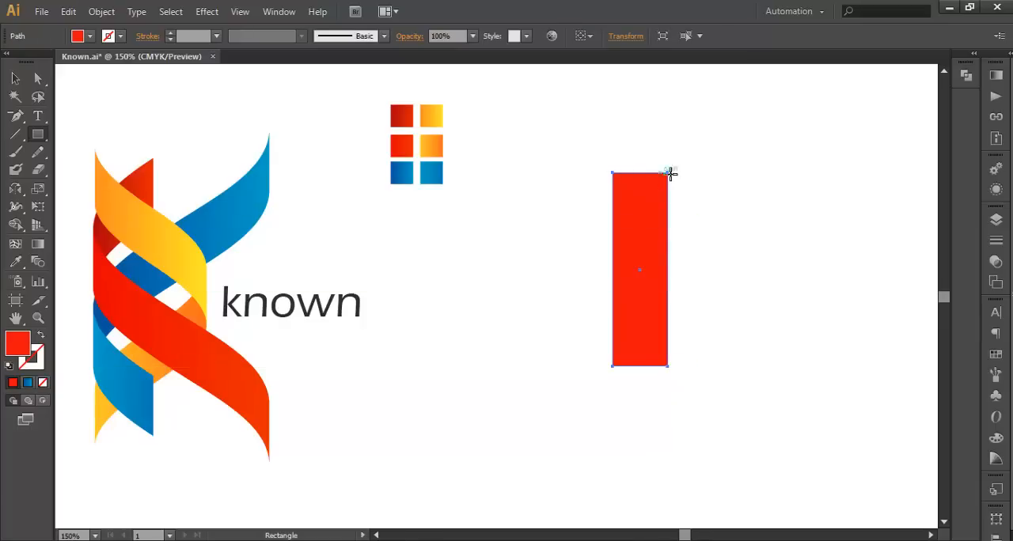
pyautogui.click(205, 11)
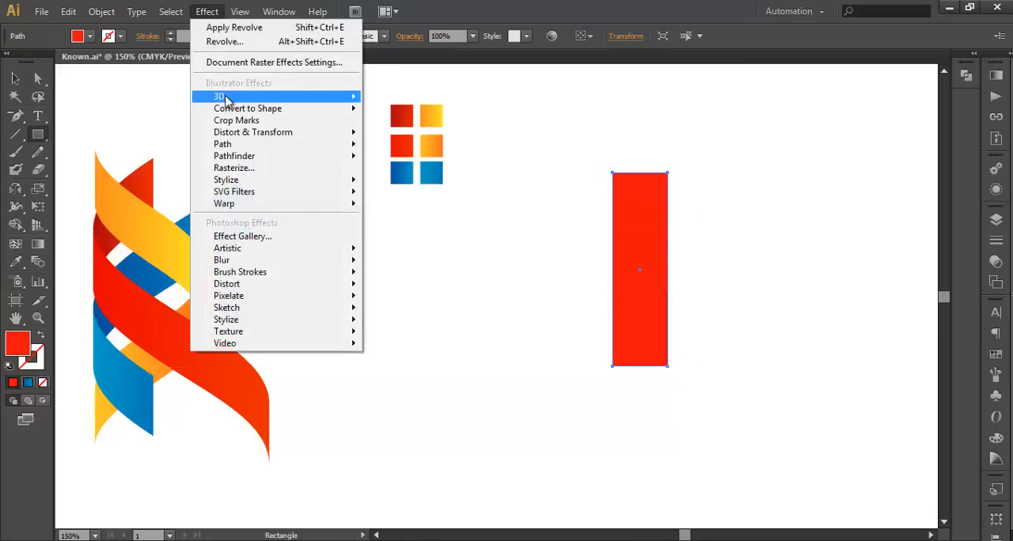
pyautogui.click(220, 97)
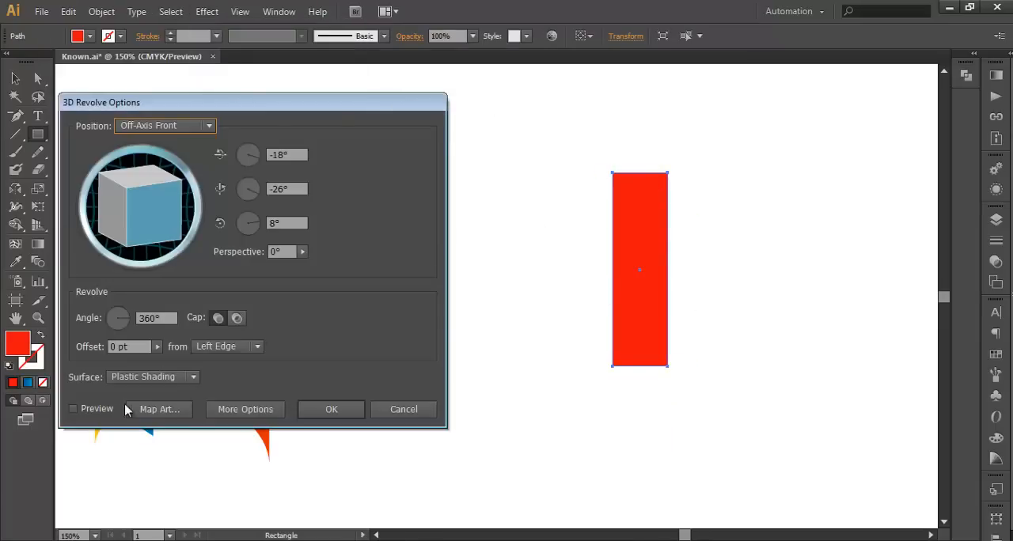
pyautogui.click(73, 408)
pyautogui.write('0')
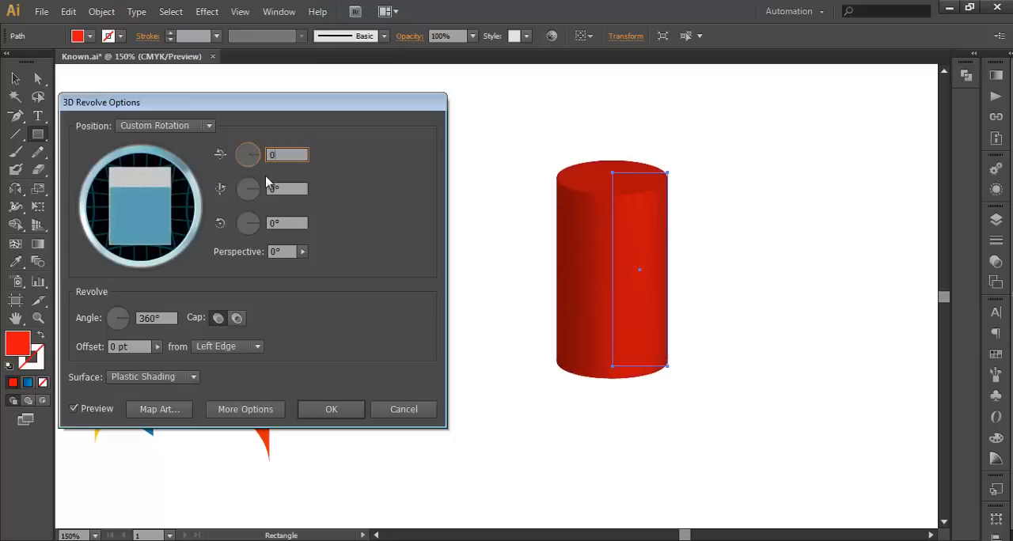
pyautogui.moveTo(161, 408)
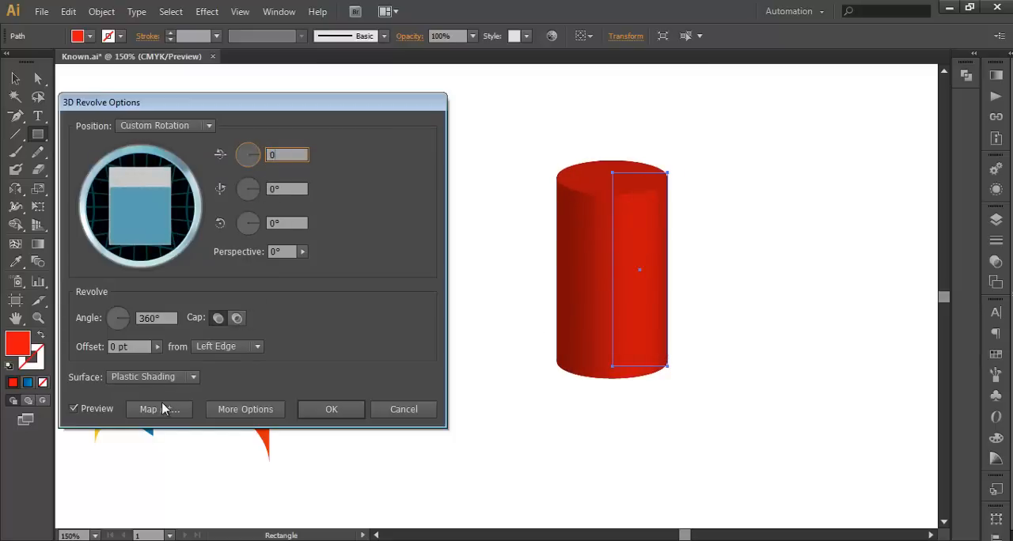
# Map the red symbol diagonally onto the cylinder's side surface with Invisible Geometry ticked.
pyautogui.click(158, 408)
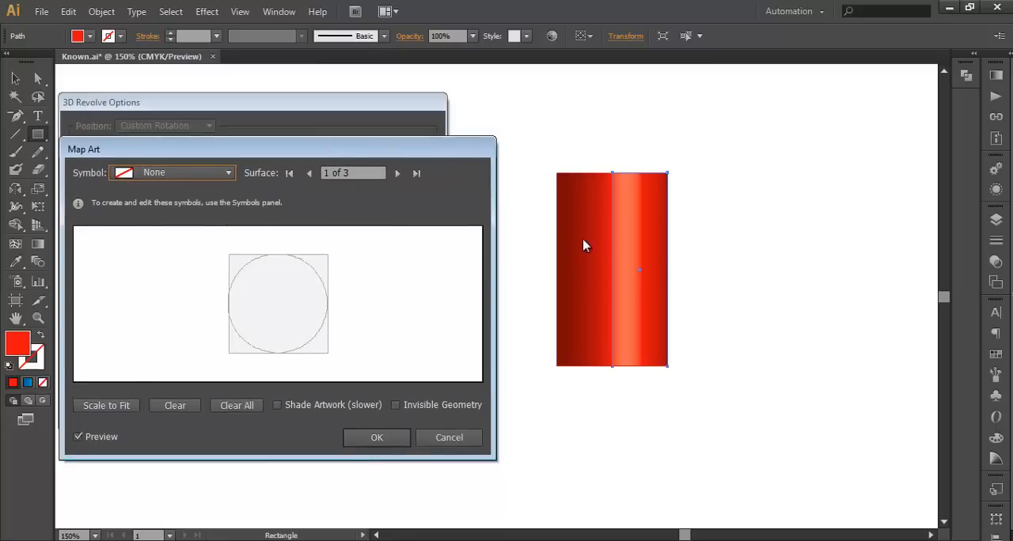
pyautogui.click(397, 174)
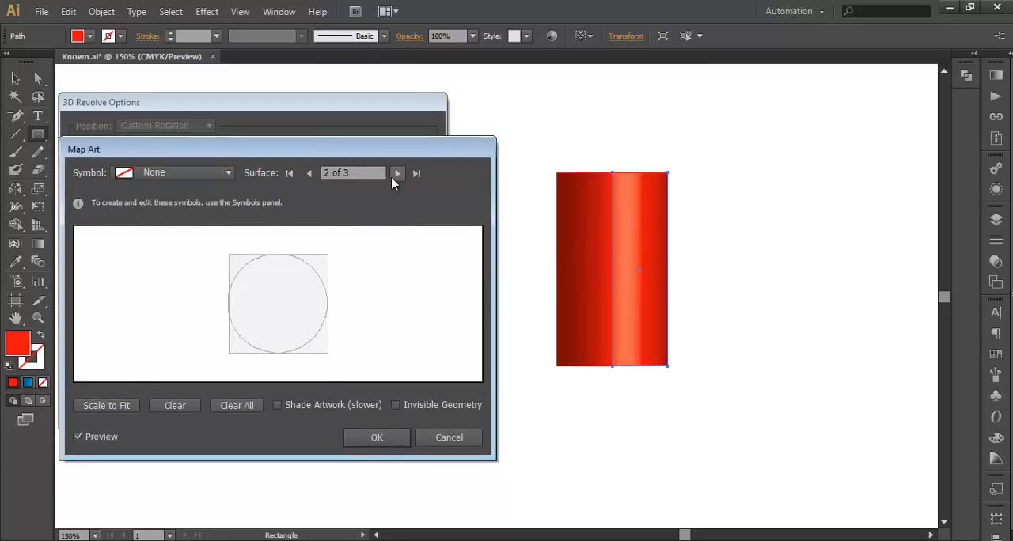
pyautogui.click(395, 172)
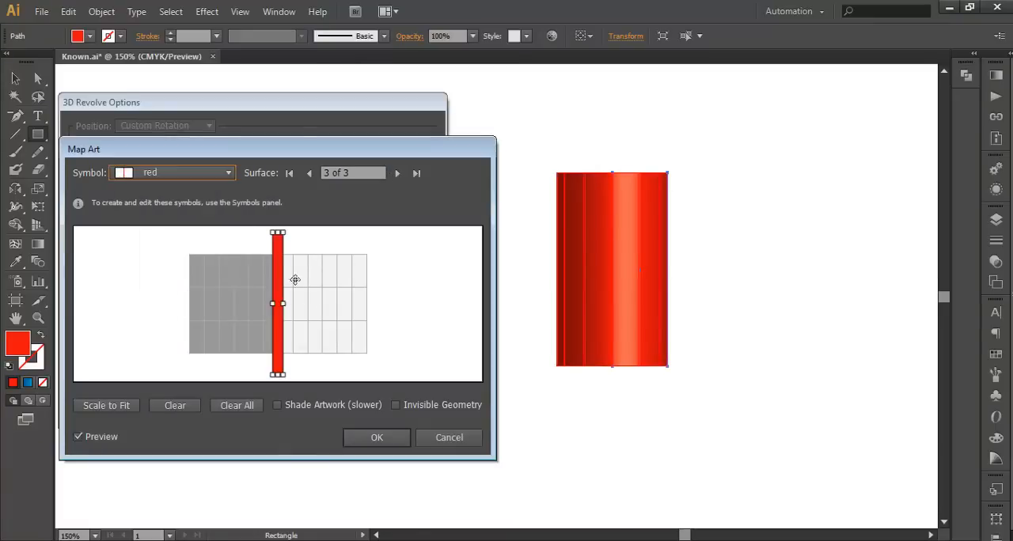
pyautogui.moveTo(313, 266)
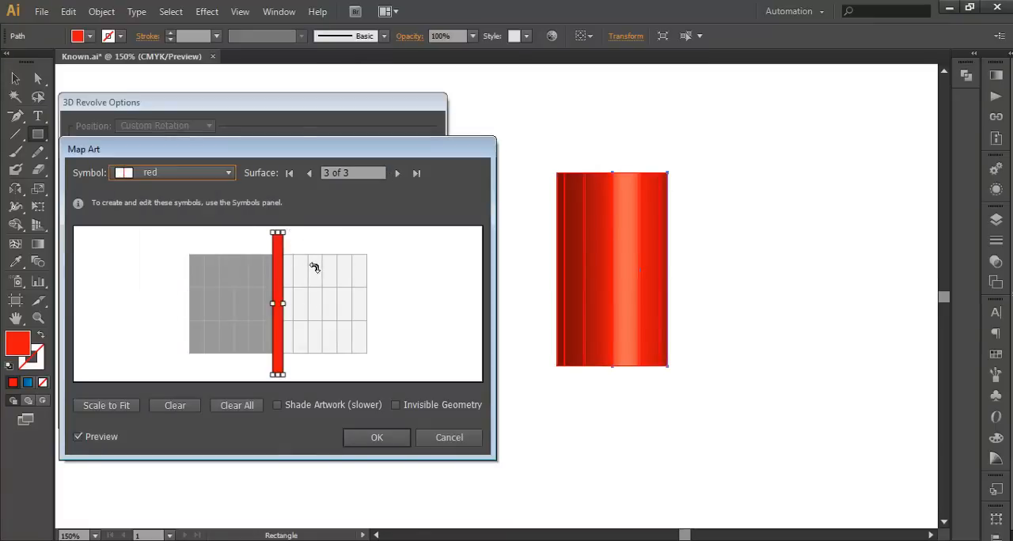
pyautogui.moveTo(278, 231); pyautogui.dragTo(301, 237)
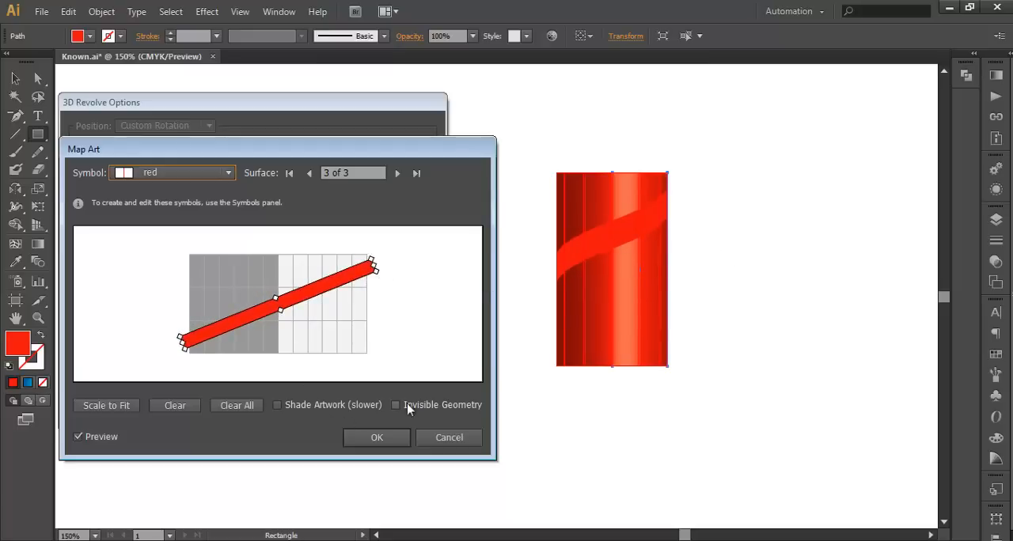
pyautogui.click(396, 405)
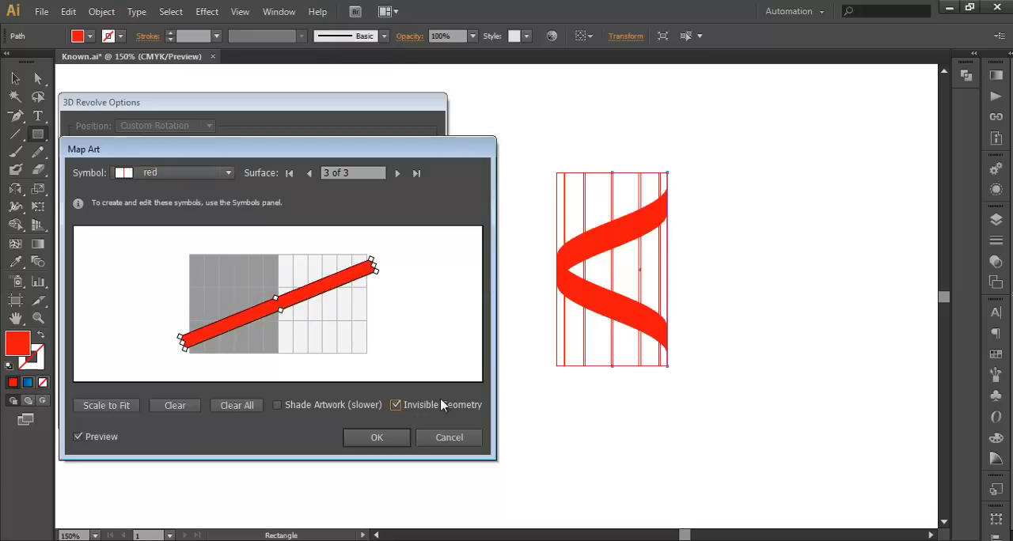
pyautogui.moveTo(578, 261)
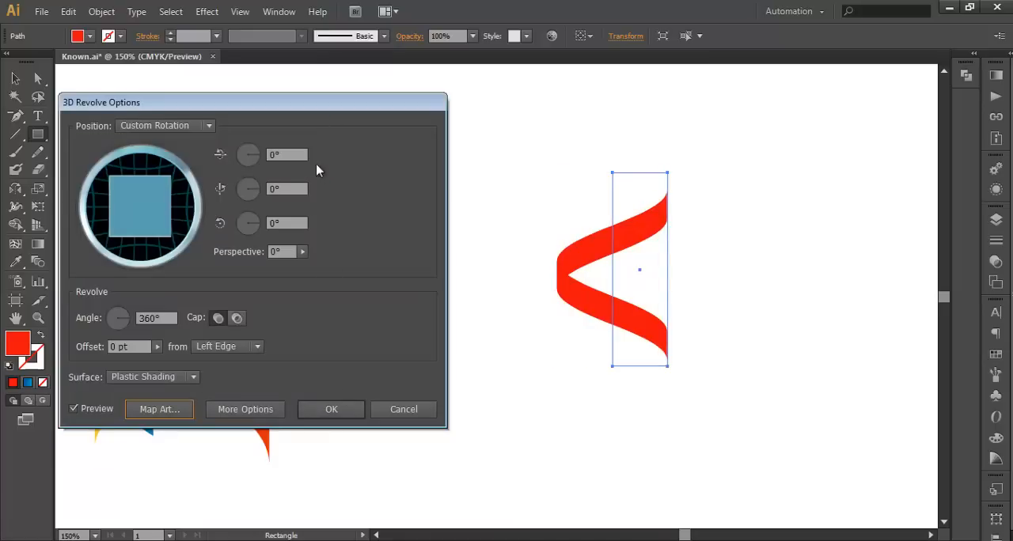
# Rotate the revolve to 103° around the vertical axis so the ribbon twists into an S, and commit.
pyautogui.moveTo(254, 102); pyautogui.dragTo(585, 402)
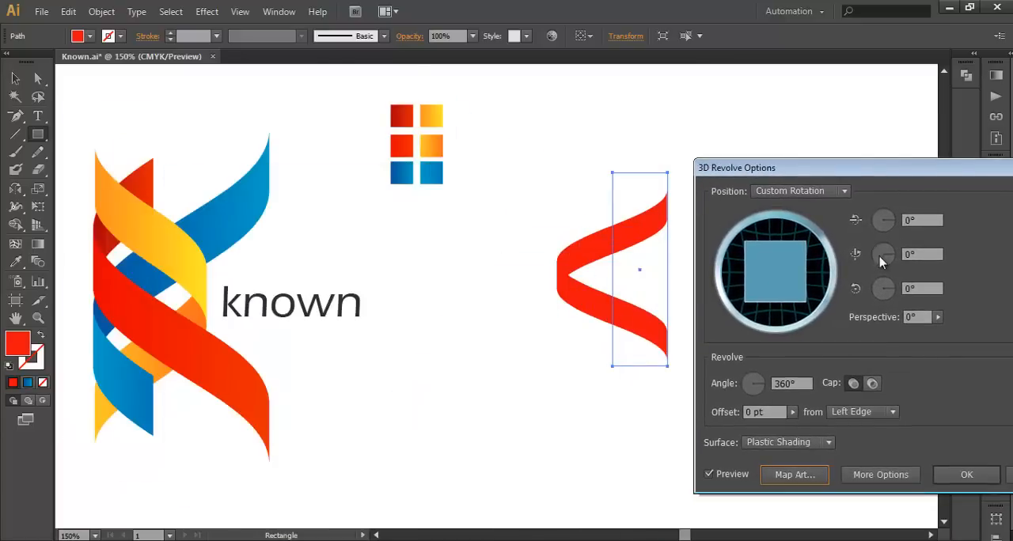
pyautogui.moveTo(883, 253); pyautogui.dragTo(917, 253)
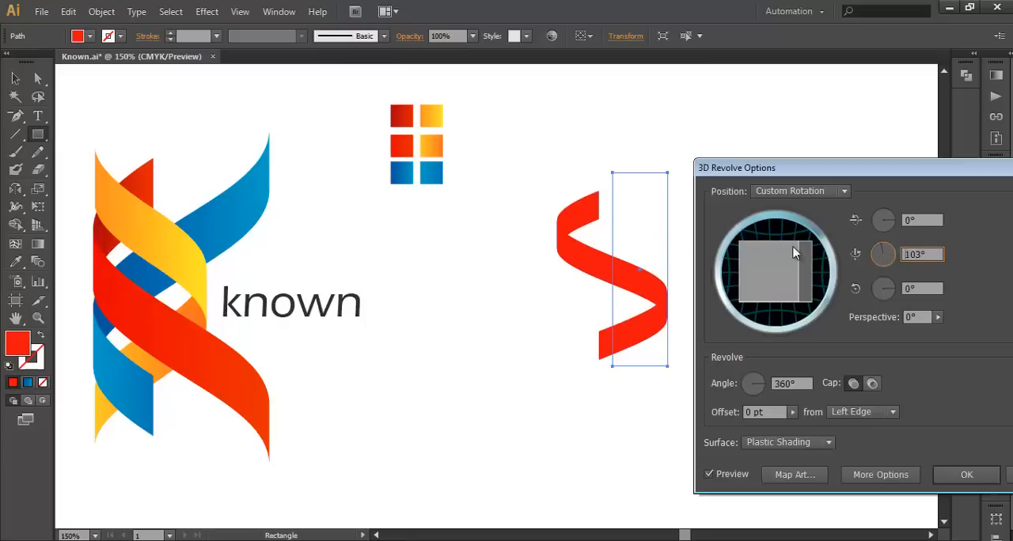
pyautogui.moveTo(546, 244)
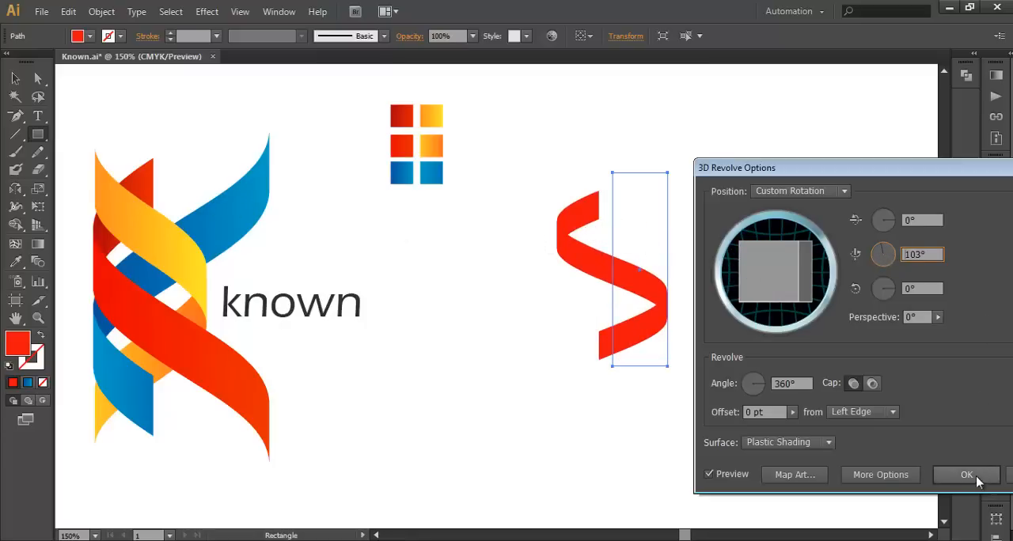
pyautogui.click(965, 475)
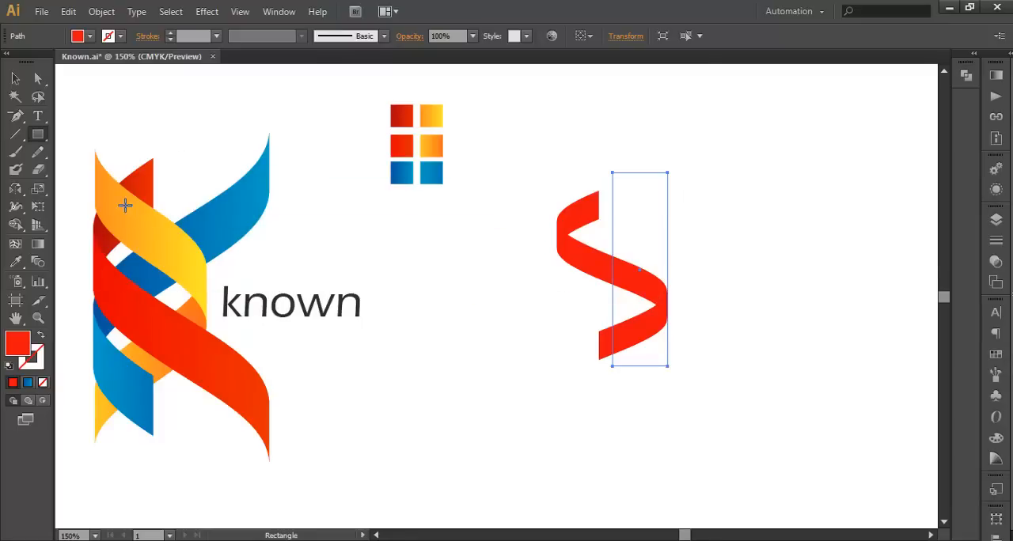
pyautogui.moveTo(146, 296)
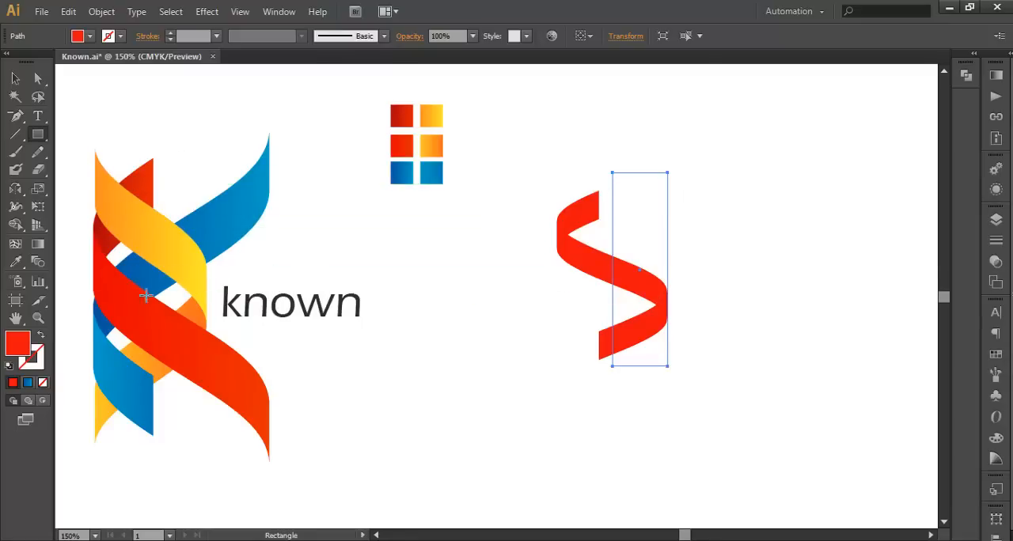
pyautogui.moveTo(611, 340)
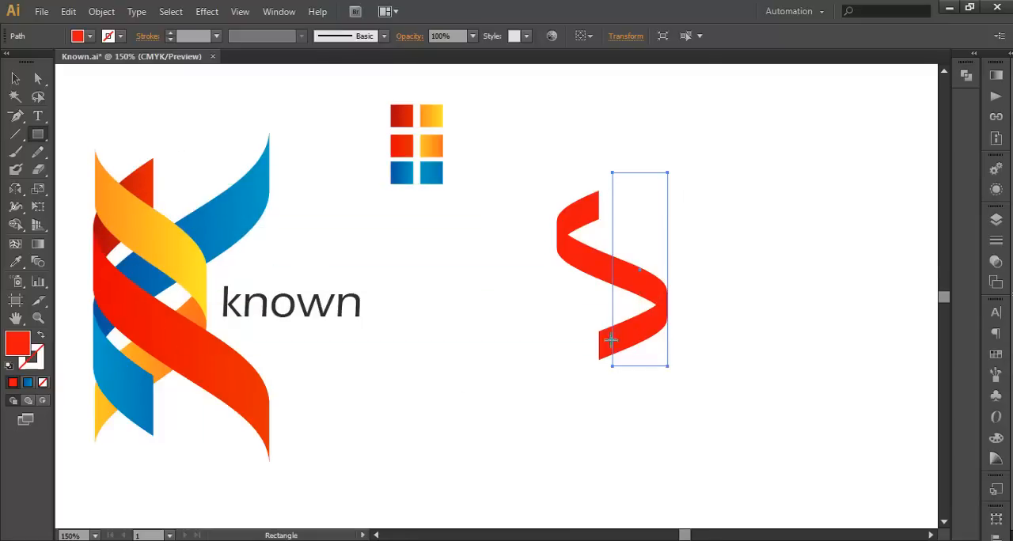
pyautogui.click(550, 263)
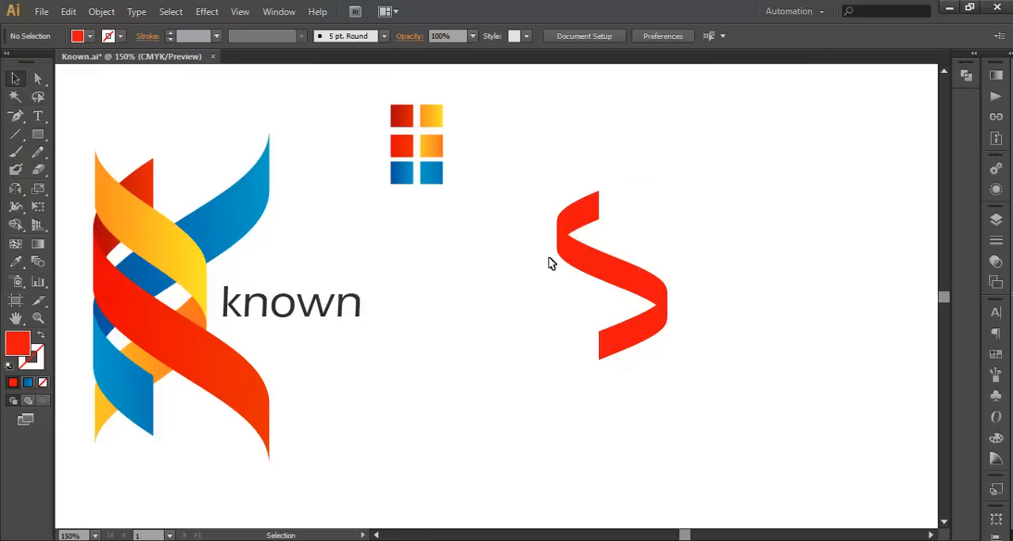
# Expand the ribbon's 3D appearance into paths and ungroup the resulting shapes.
pyautogui.click(101, 11)
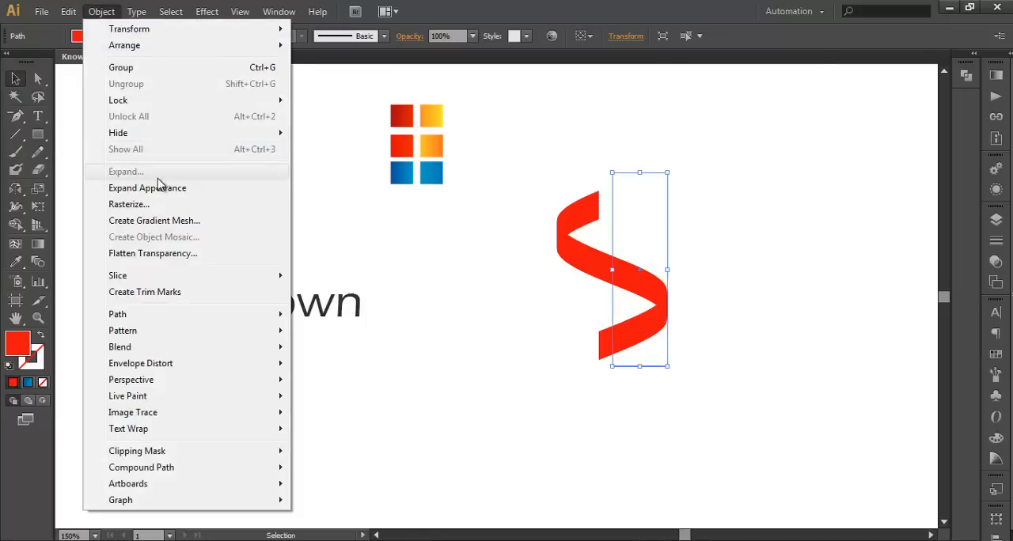
pyautogui.click(126, 173)
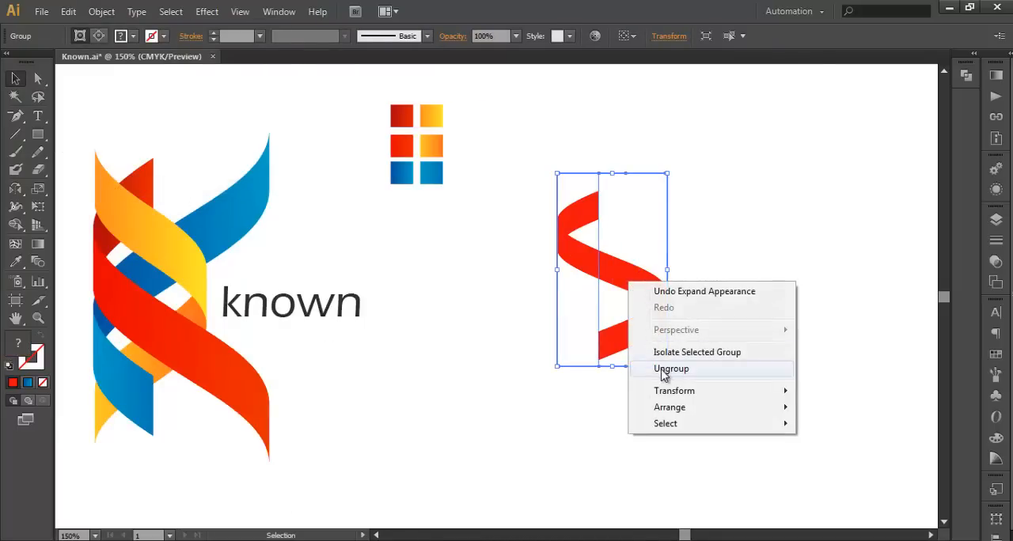
pyautogui.click(671, 369)
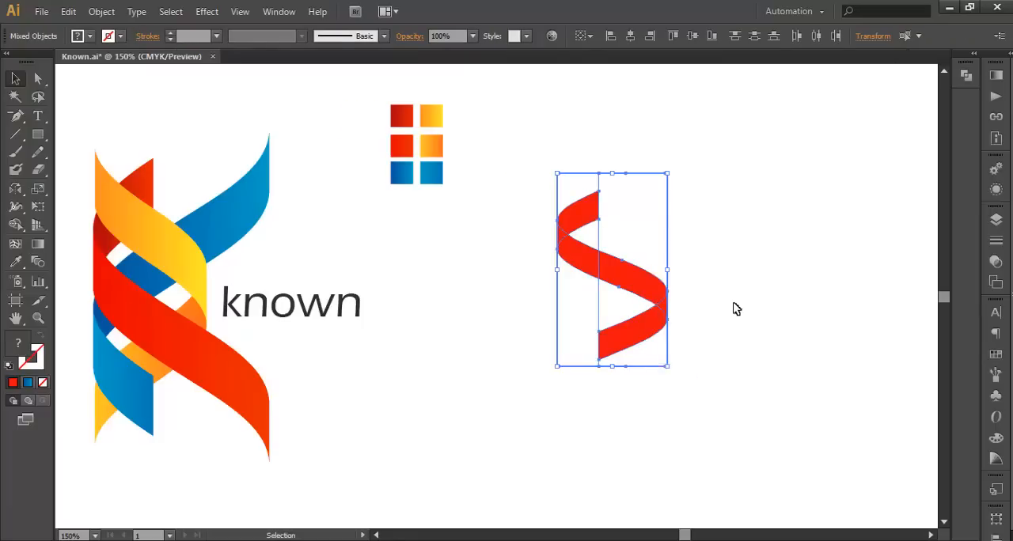
pyautogui.moveTo(3, 293)
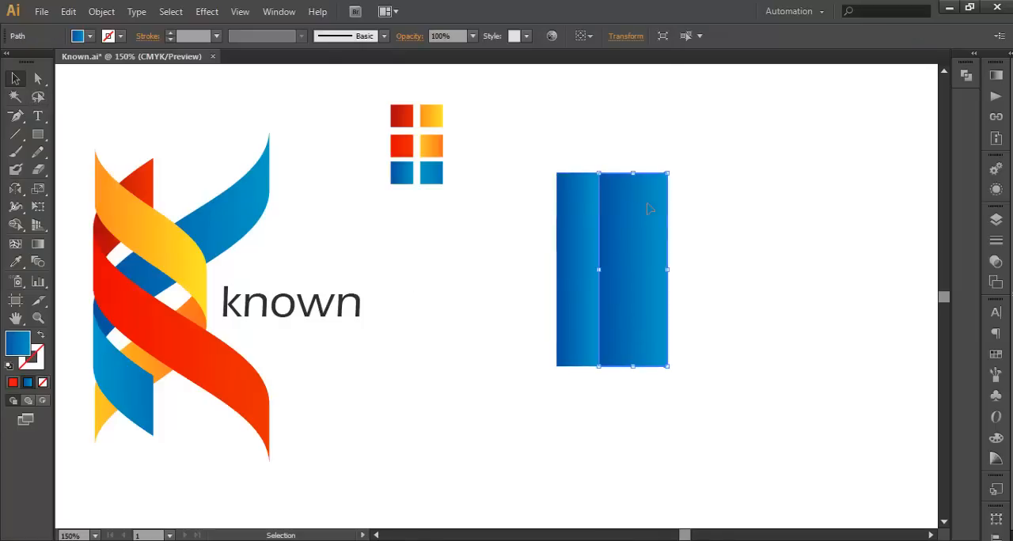
pyautogui.moveTo(663, 183)
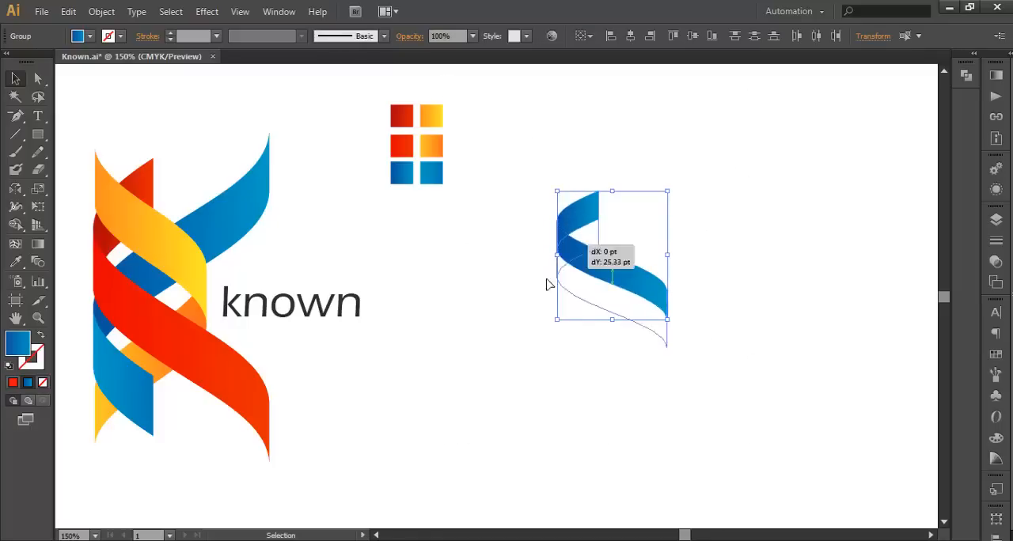
# Position the blue ribbon and add a horizontally reflected copy below it to form half of the K.
pyautogui.moveTo(611, 253); pyautogui.dragTo(582, 320)
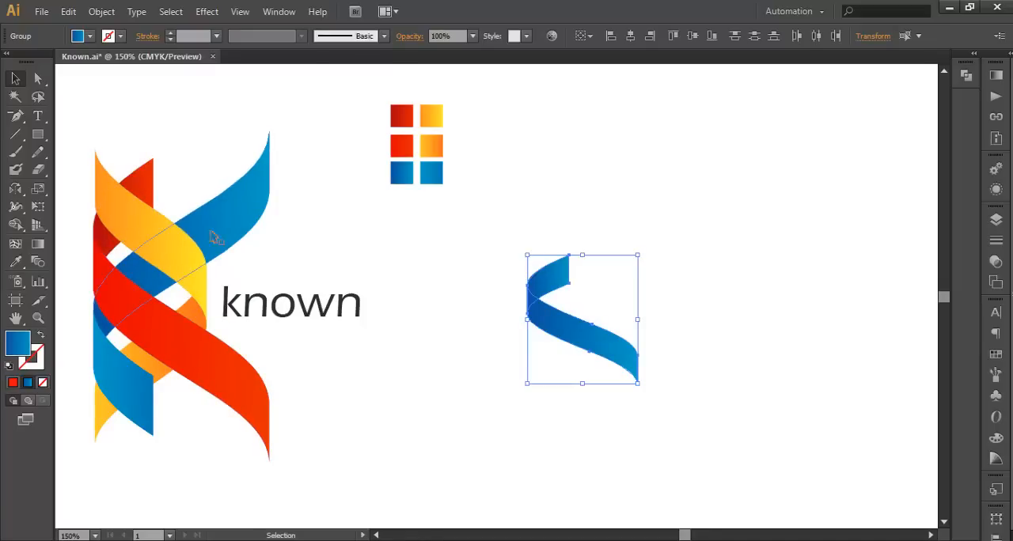
pyautogui.moveTo(224, 243)
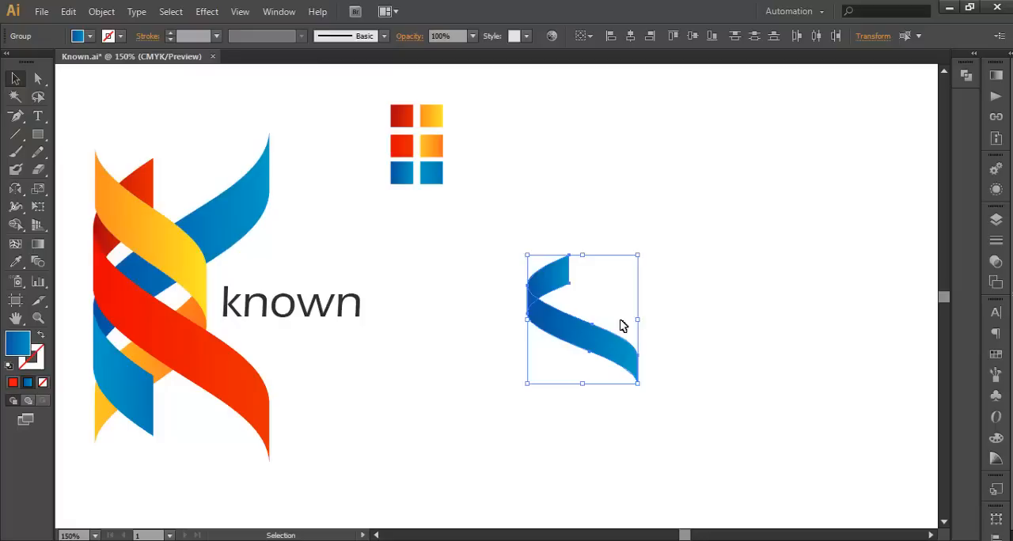
pyautogui.moveTo(595, 340)
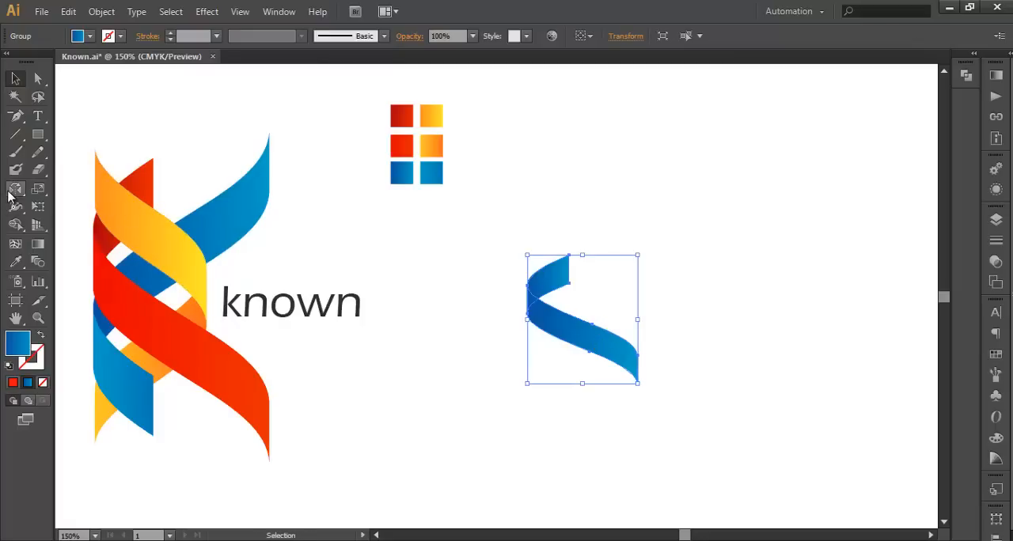
pyautogui.doubleClick(16, 188)
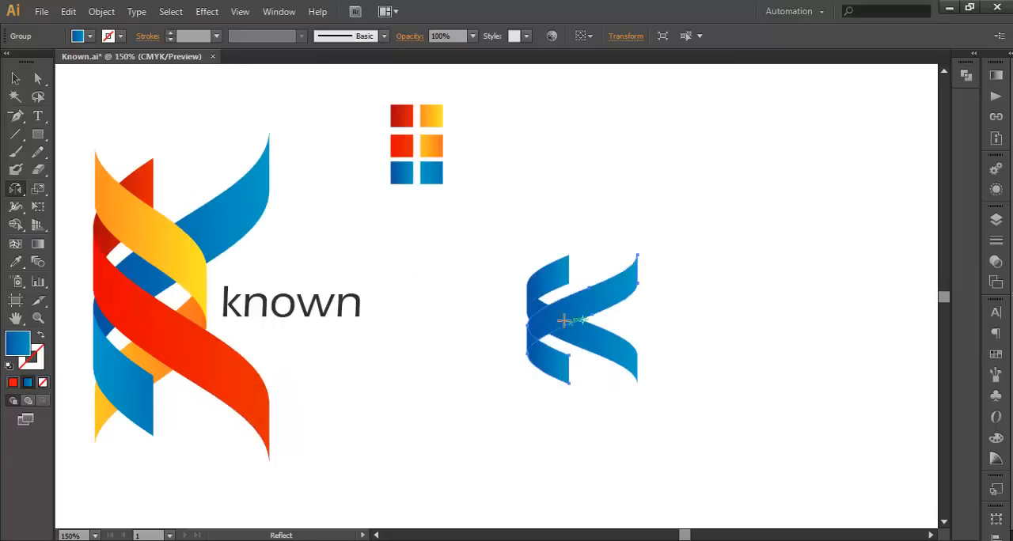
pyautogui.click(715, 347)
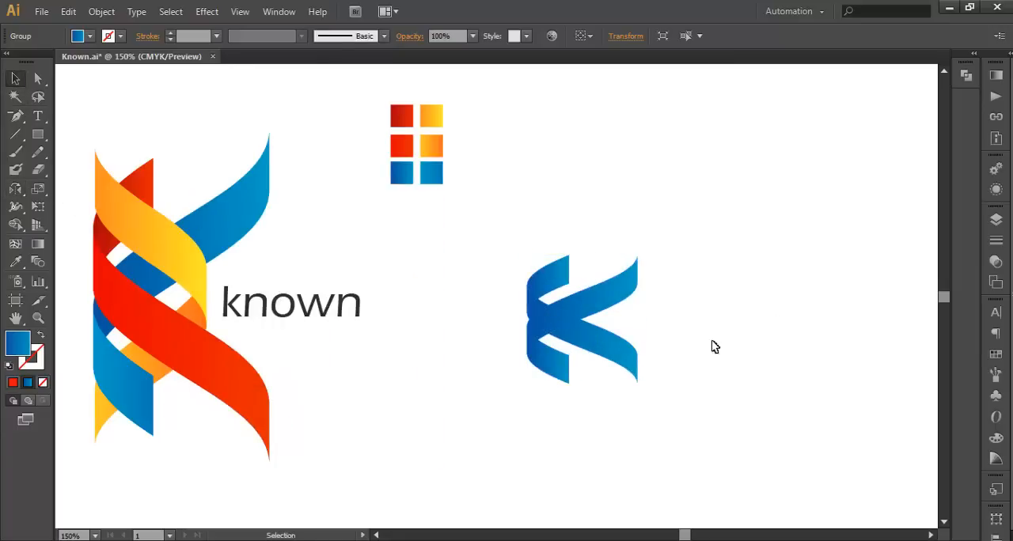
pyautogui.click(582, 317)
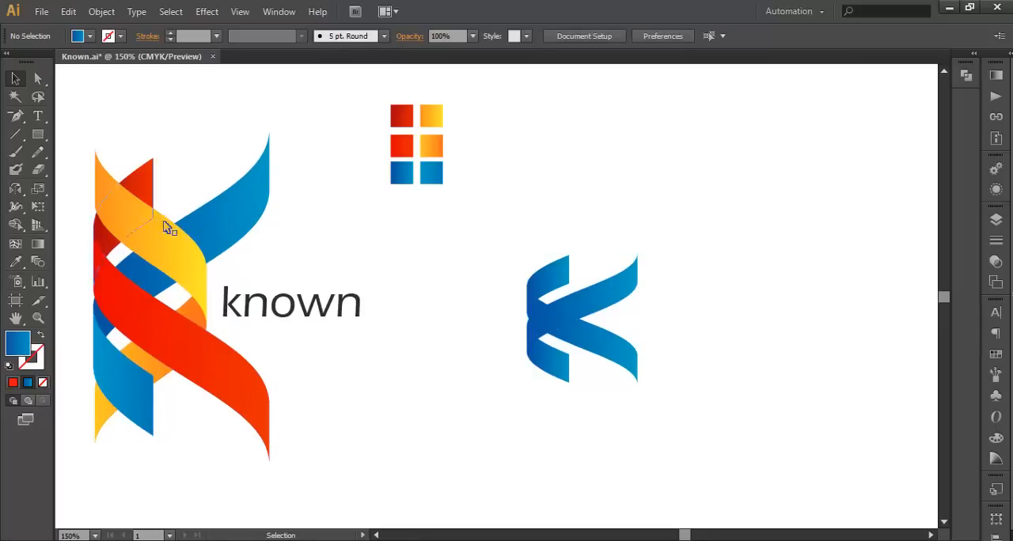
pyautogui.moveTo(148, 275)
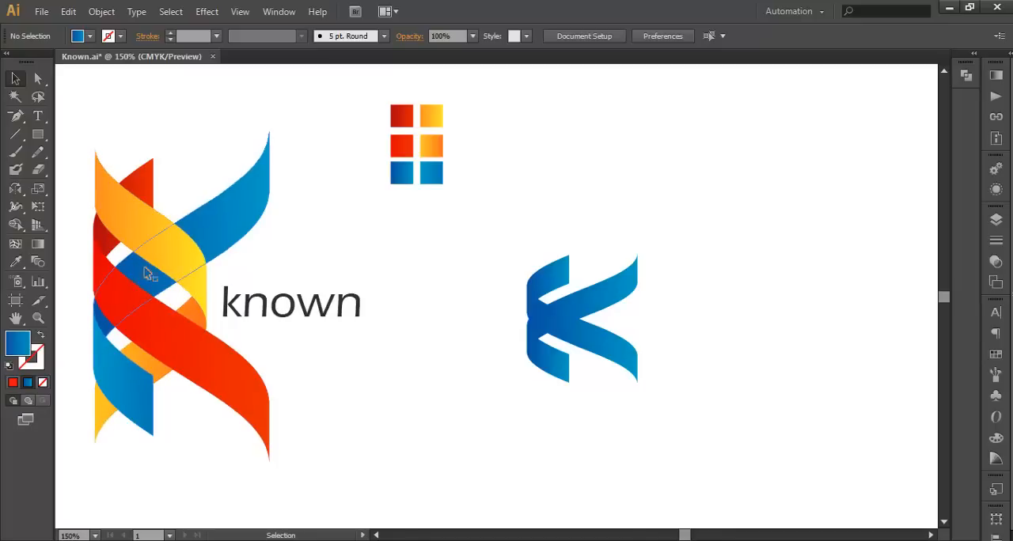
# Draw a thin rectangle beside the blue shape and revolve it in 3D with all rotation angles at 0°.
pyautogui.click(38, 133)
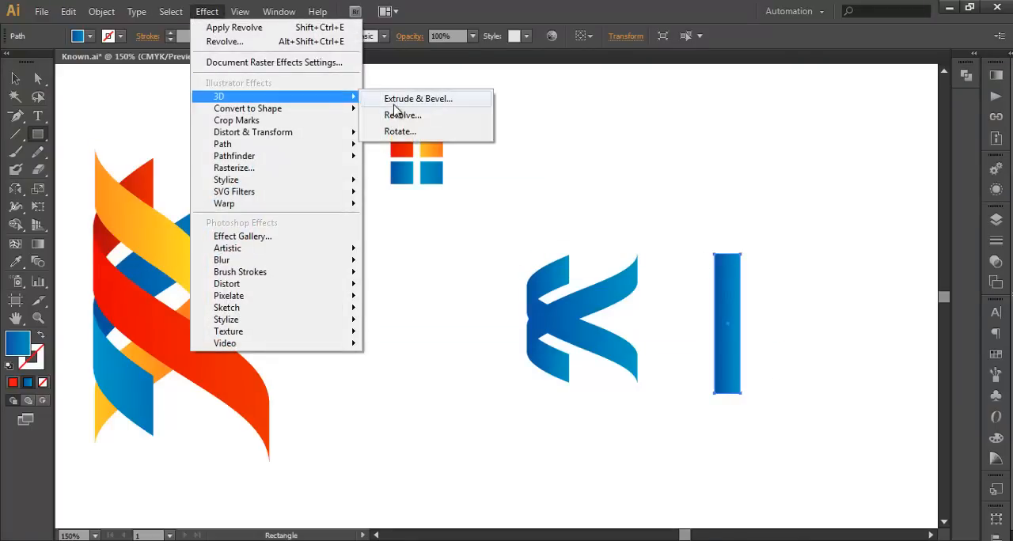
pyautogui.click(402, 114)
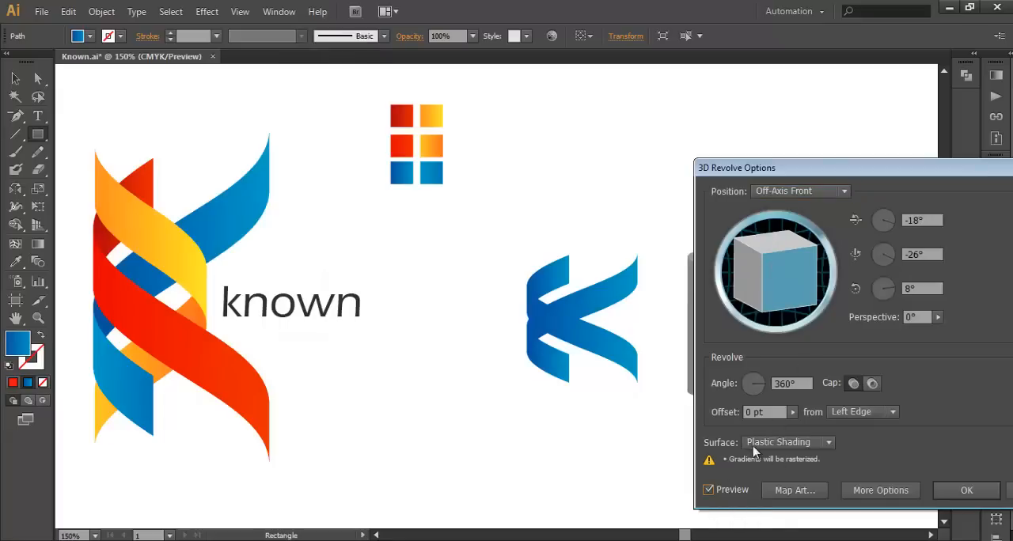
pyautogui.tripleClick(921, 220)
pyautogui.write('0')
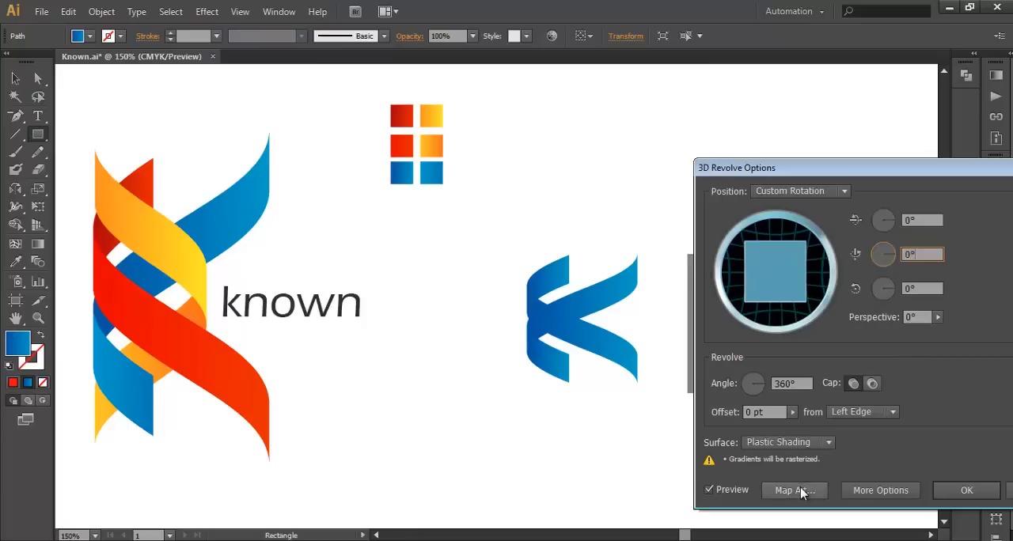
pyautogui.click(795, 491)
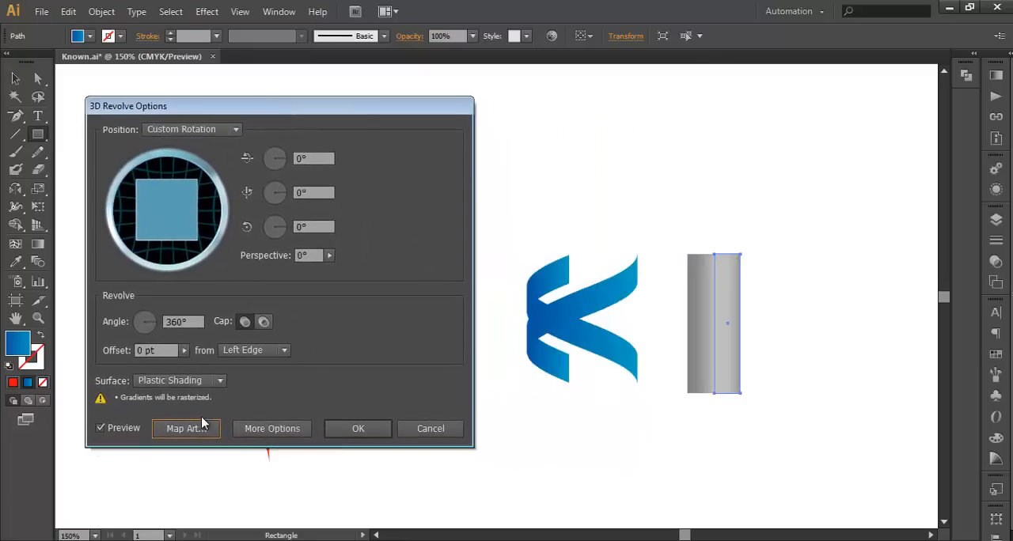
# Map the red symbol as a tilted band on the cylinder surface with Invisible Geometry ticked, and confirm.
pyautogui.click(187, 427)
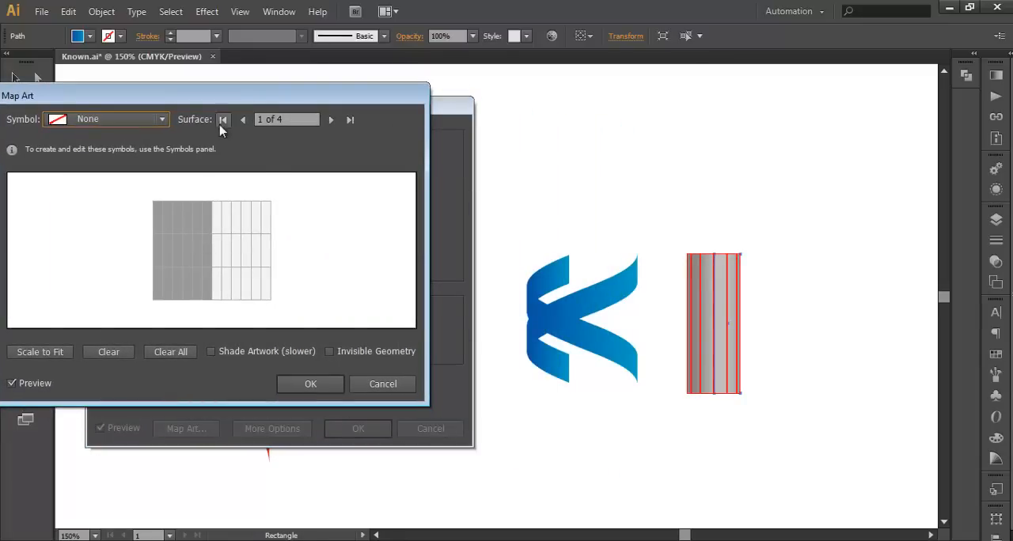
pyautogui.click(108, 119)
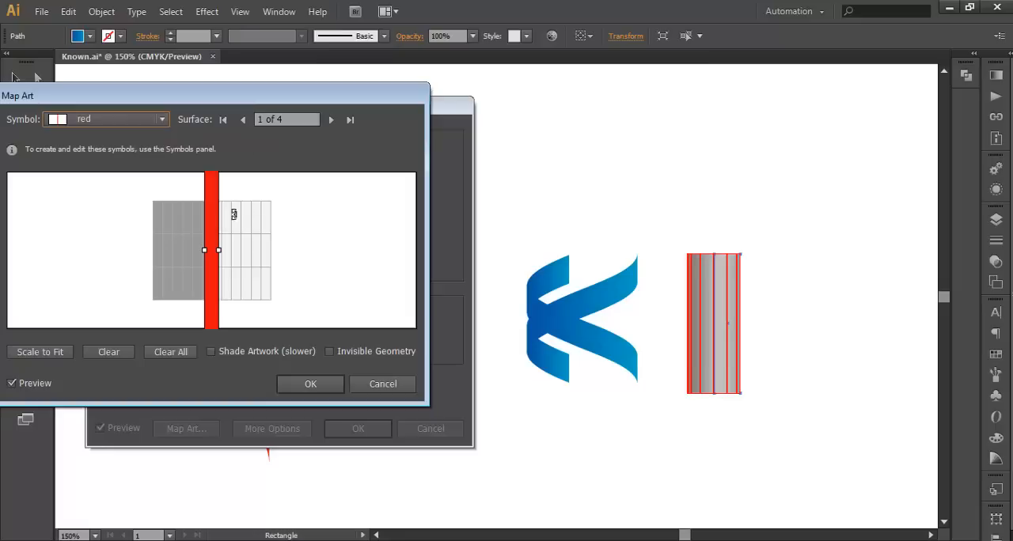
pyautogui.moveTo(212, 250); pyautogui.dragTo(224, 269)
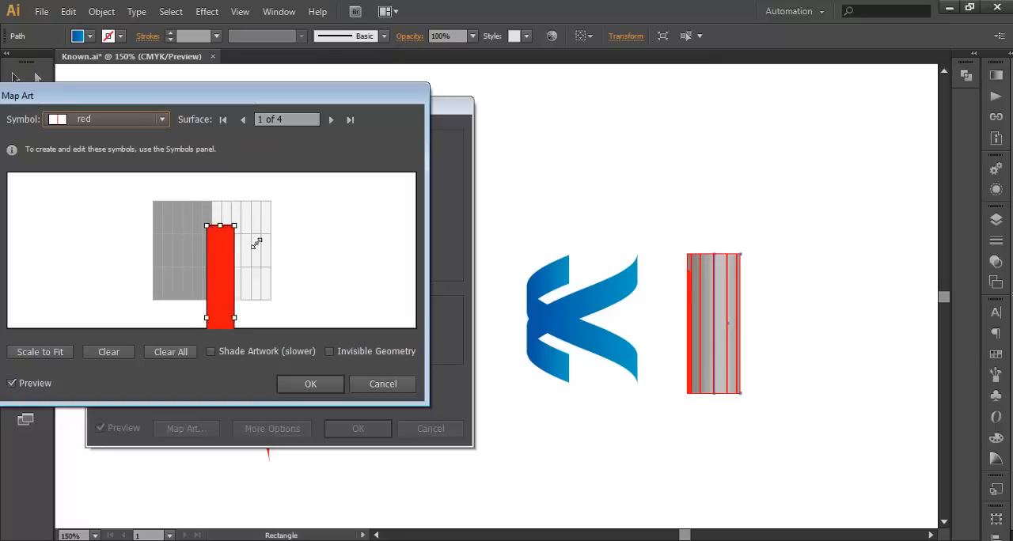
pyautogui.moveTo(222, 266); pyautogui.dragTo(231, 298)
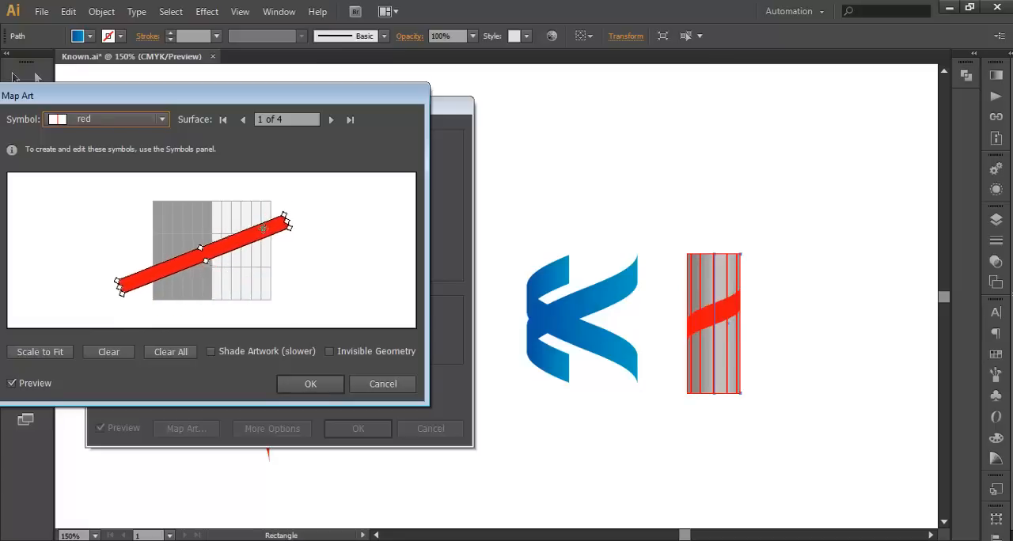
pyautogui.click(329, 351)
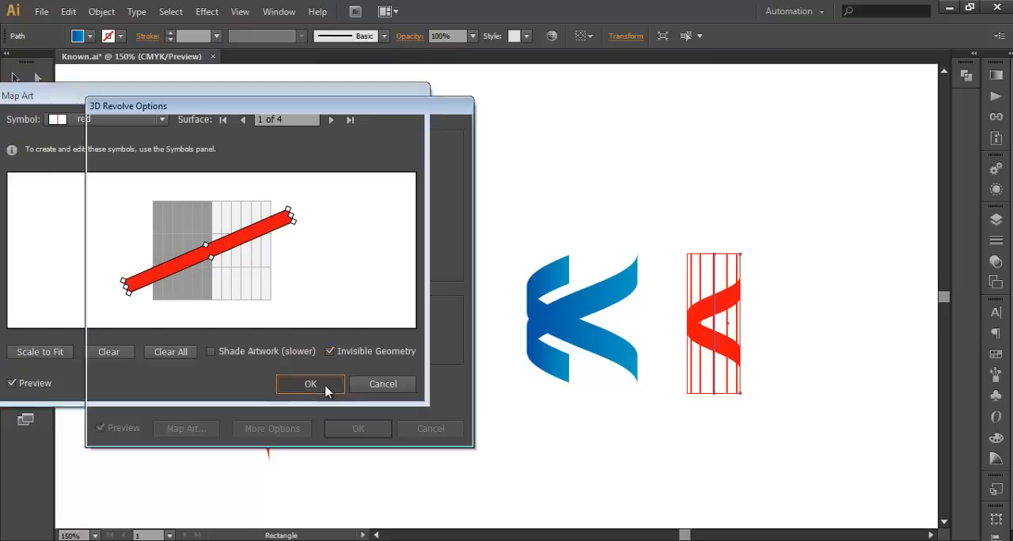
pyautogui.click(310, 382)
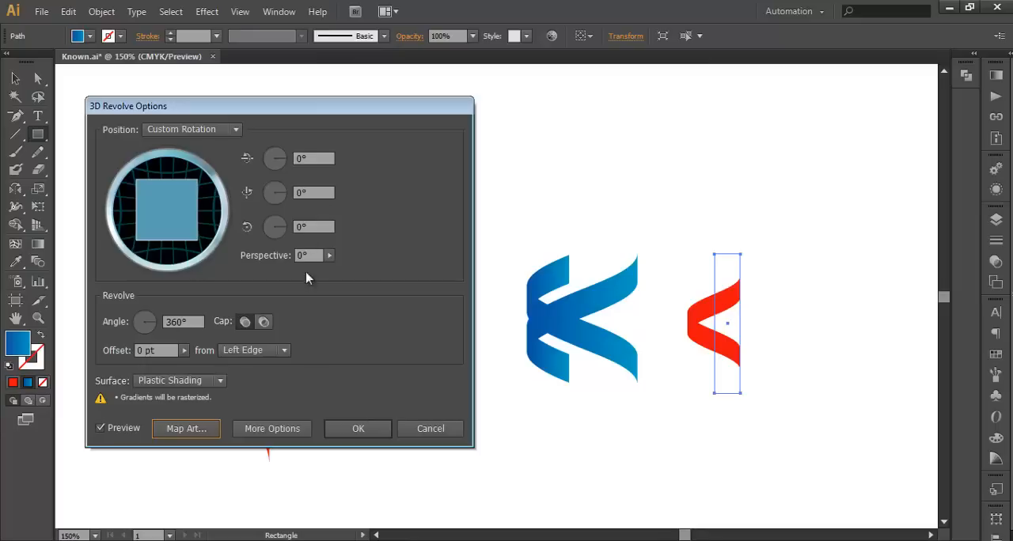
pyautogui.moveTo(841, 300)
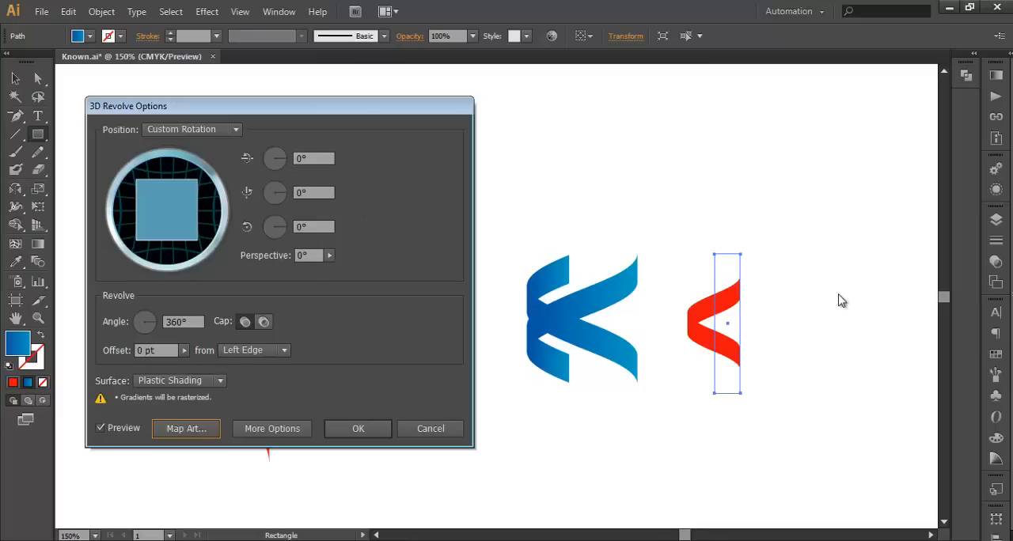
pyautogui.moveTo(418, 373)
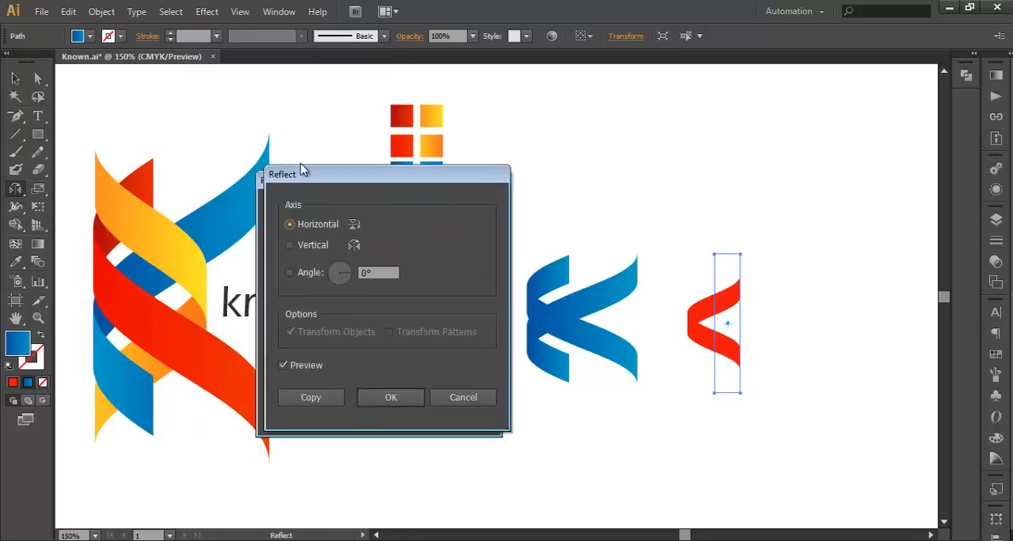
# Try vertical and horizontal reflection of the red ribbon, then cancel leaving it unchanged.
pyautogui.click(289, 196)
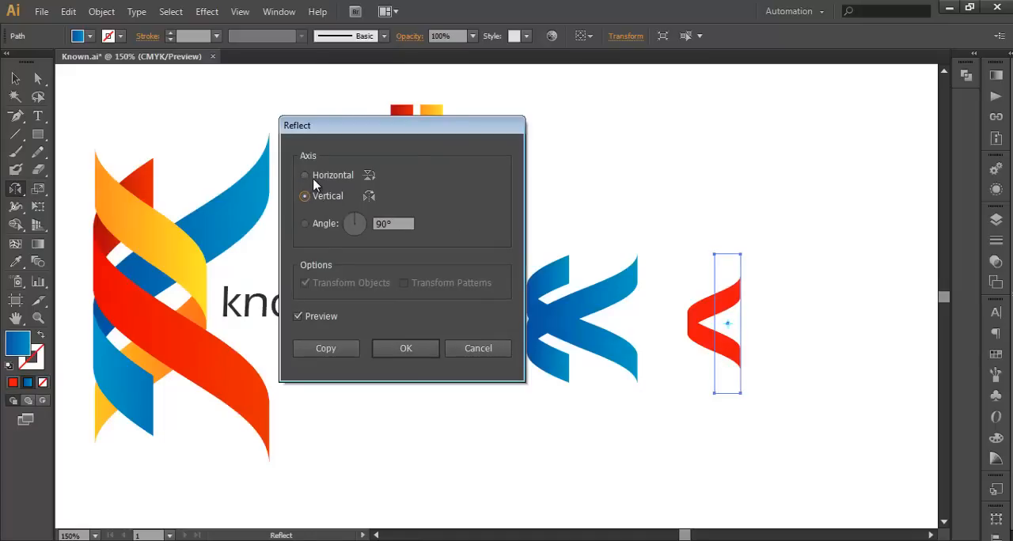
pyautogui.click(304, 175)
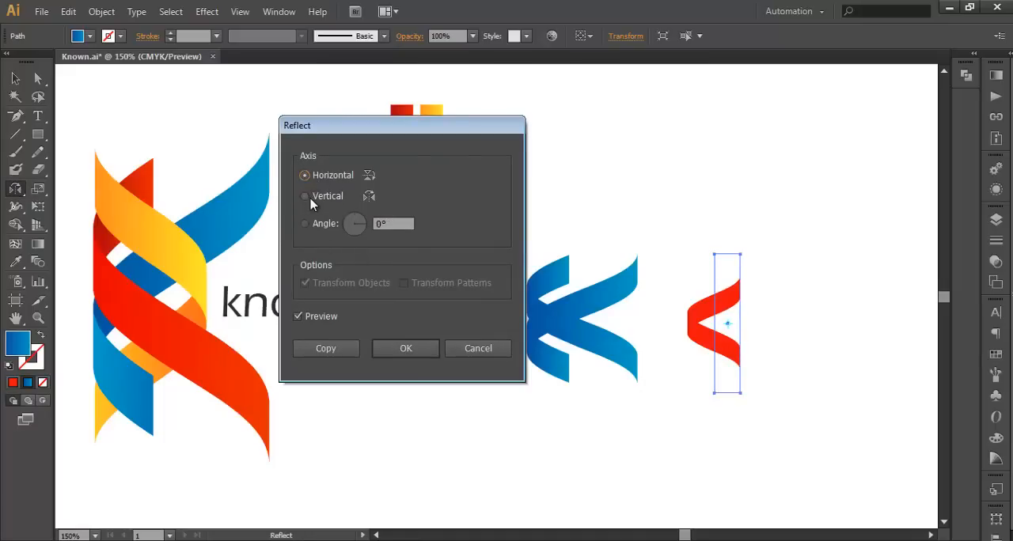
pyautogui.click(304, 196)
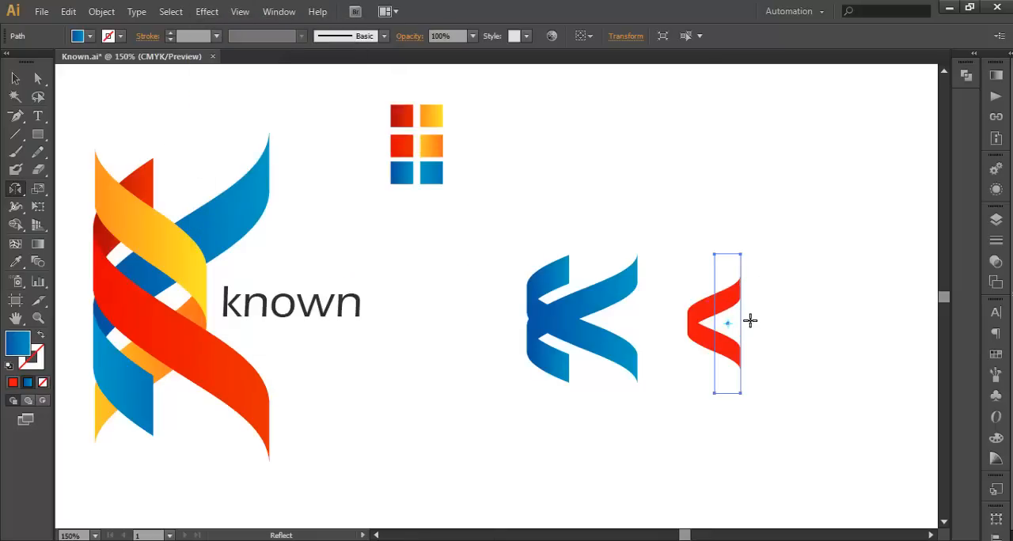
# Expand the 3D ribbon's appearance, ungroup it, and reselect just the red ribbon shape for mirroring.
pyautogui.click(102, 11)
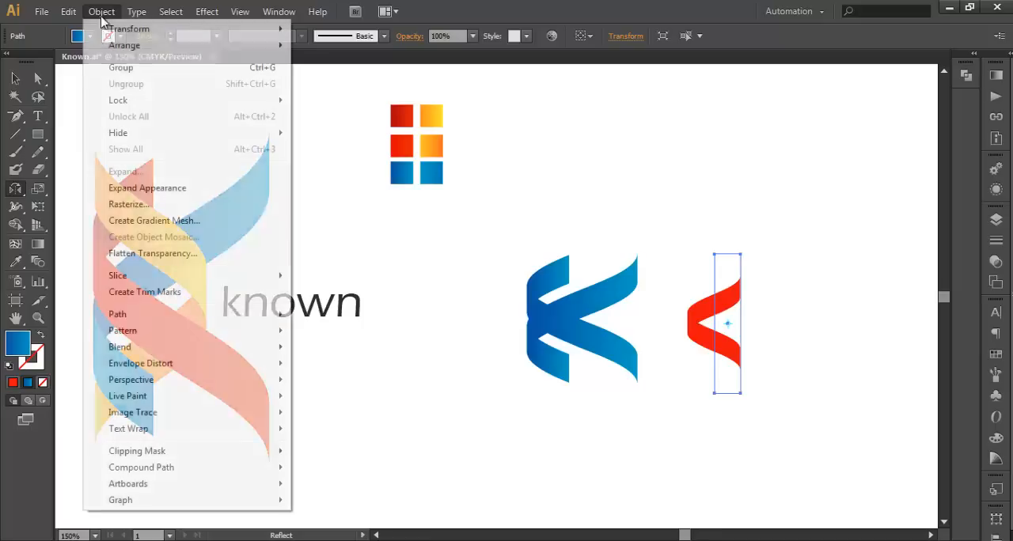
pyautogui.rightClick(712, 325)
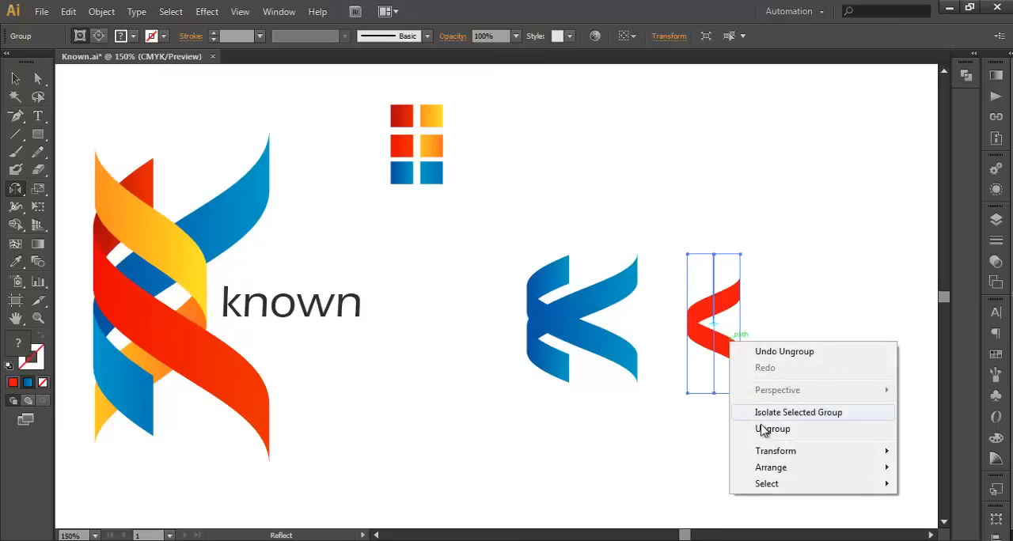
pyautogui.click(772, 428)
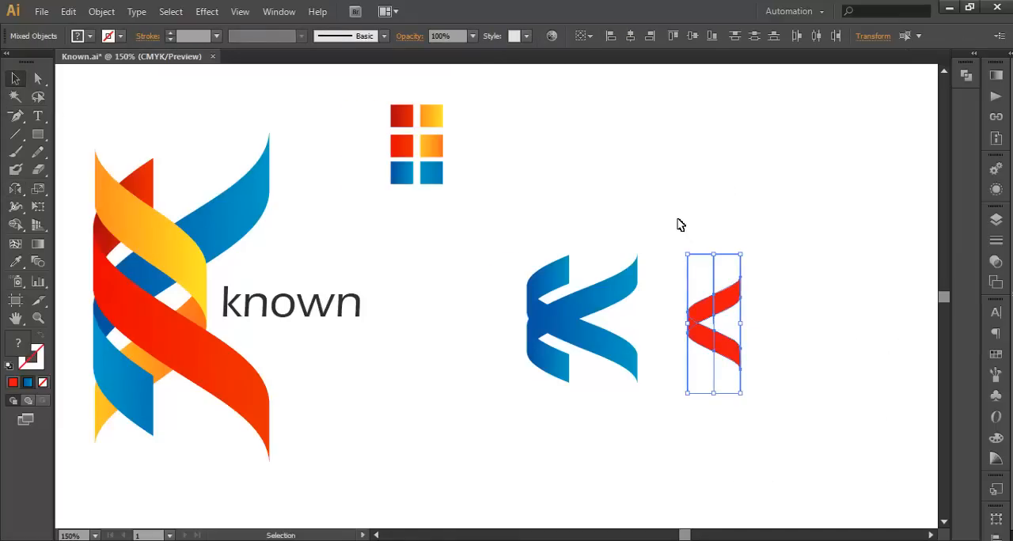
pyautogui.click(810, 294)
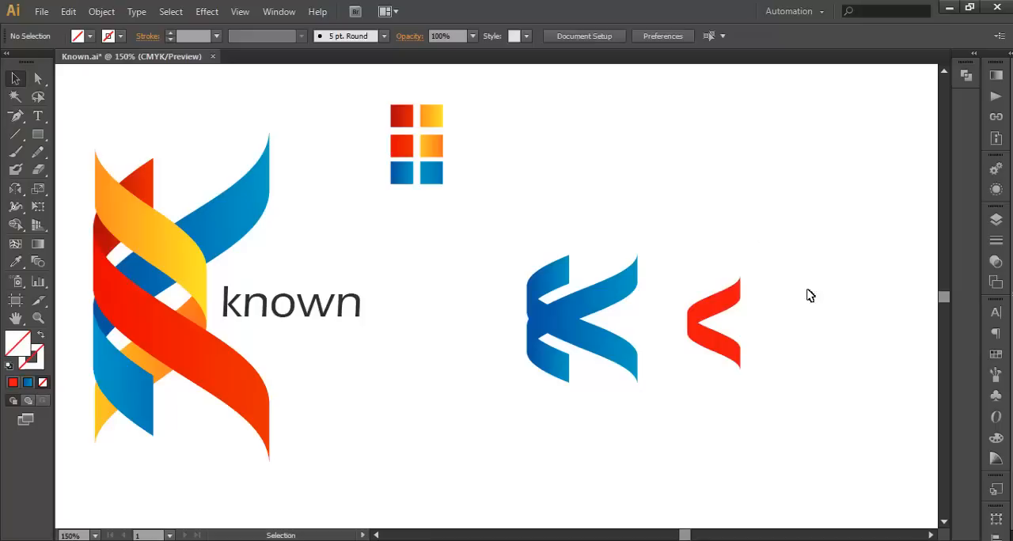
pyautogui.click(712, 320)
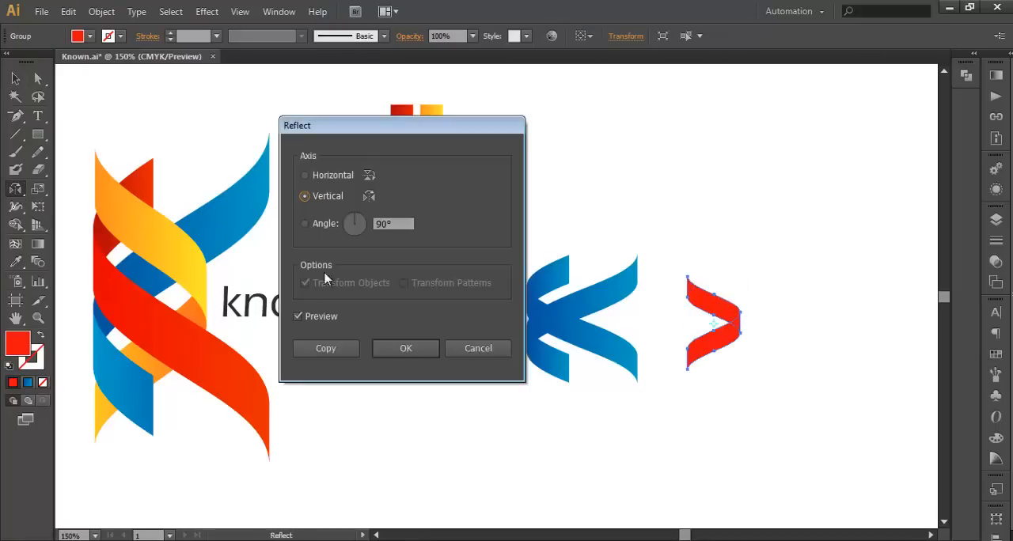
pyautogui.moveTo(310, 329)
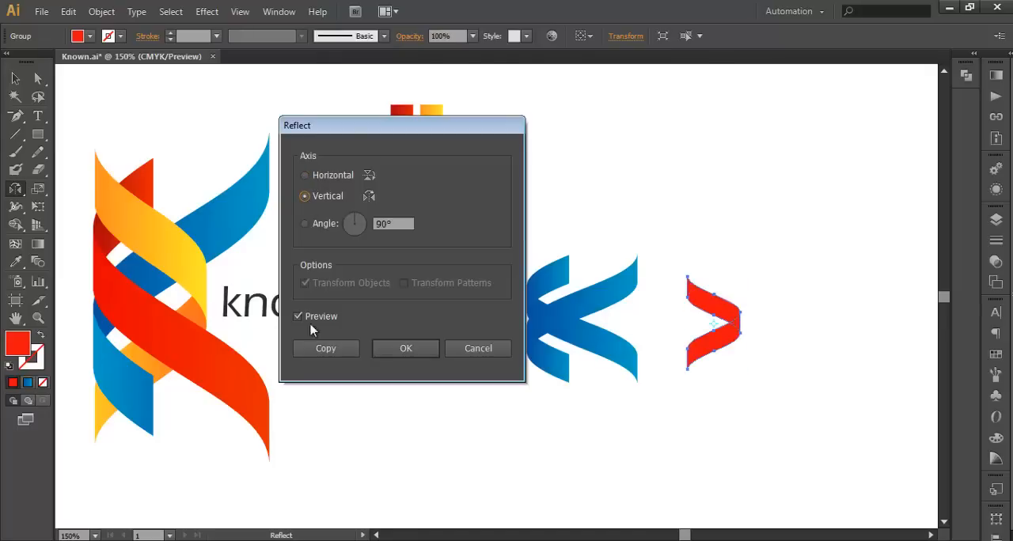
# Confirm the vertical mirror and drag the red chevron over the blue half to form the ribbon K.
pyautogui.click(405, 348)
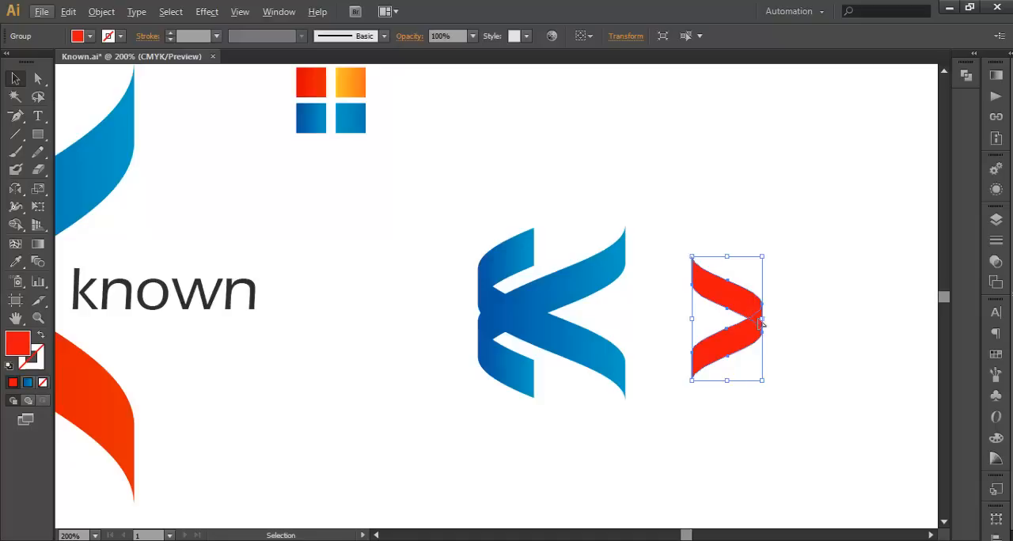
pyautogui.moveTo(727, 316); pyautogui.dragTo(545, 316)
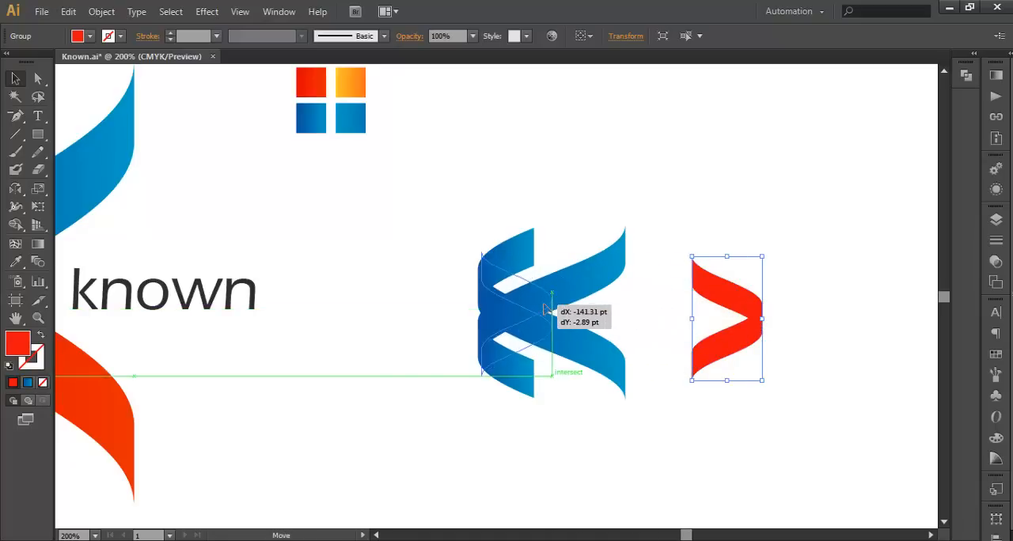
pyautogui.moveTo(725, 317); pyautogui.dragTo(513, 317)
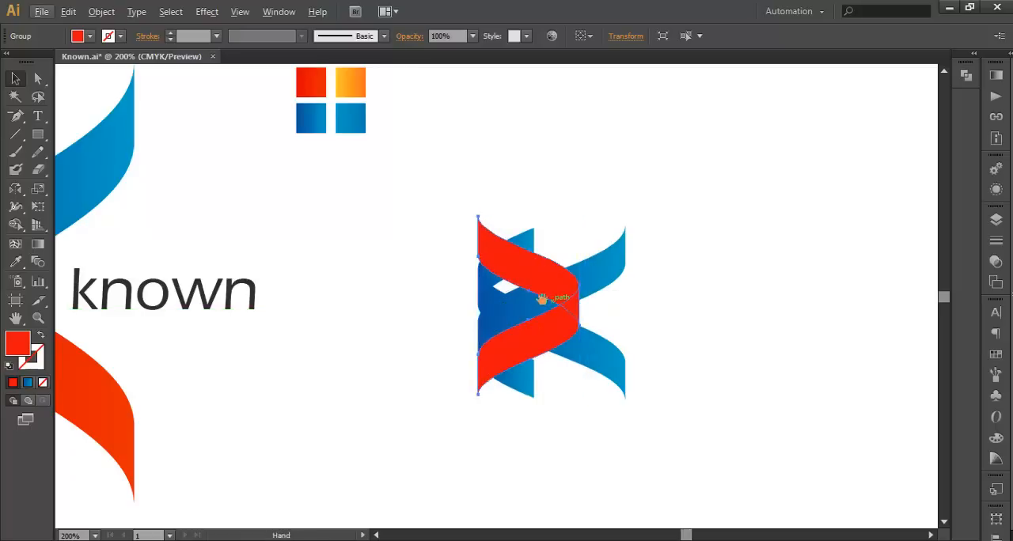
pyautogui.click(41, 11)
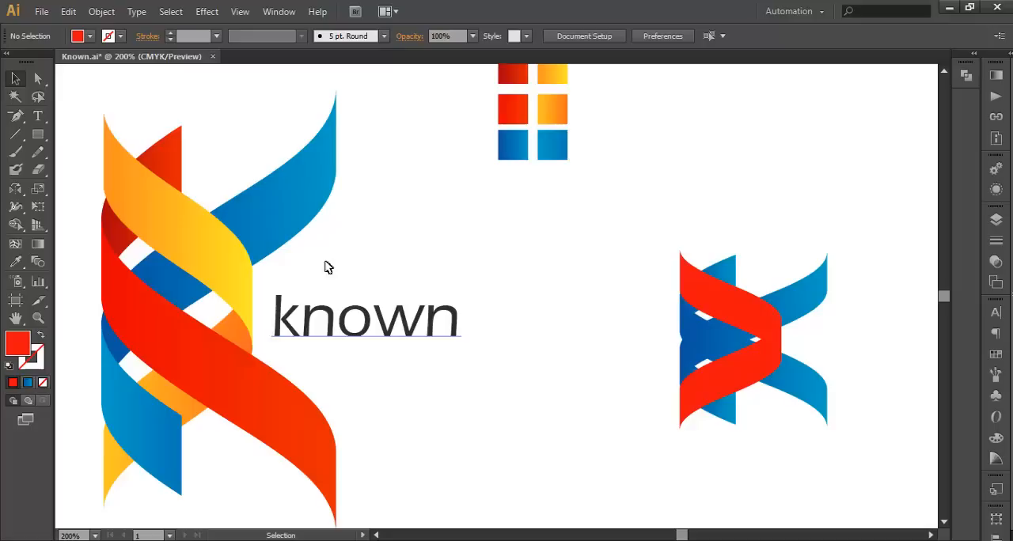
pyautogui.moveTo(285, 351)
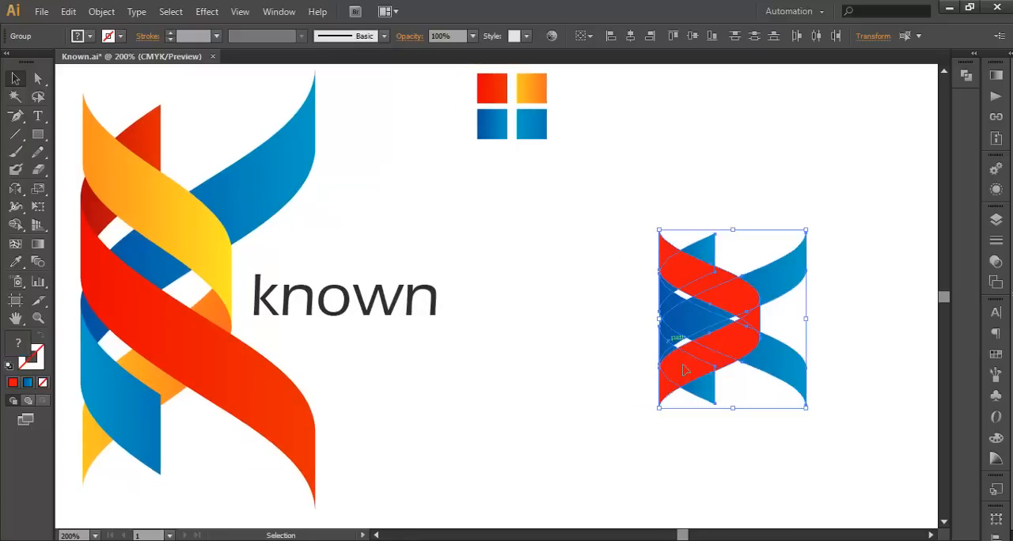
# Restack the blue pieces via Arrange and resize the ribbon piece so red and blue interweave.
pyautogui.click(720, 435)
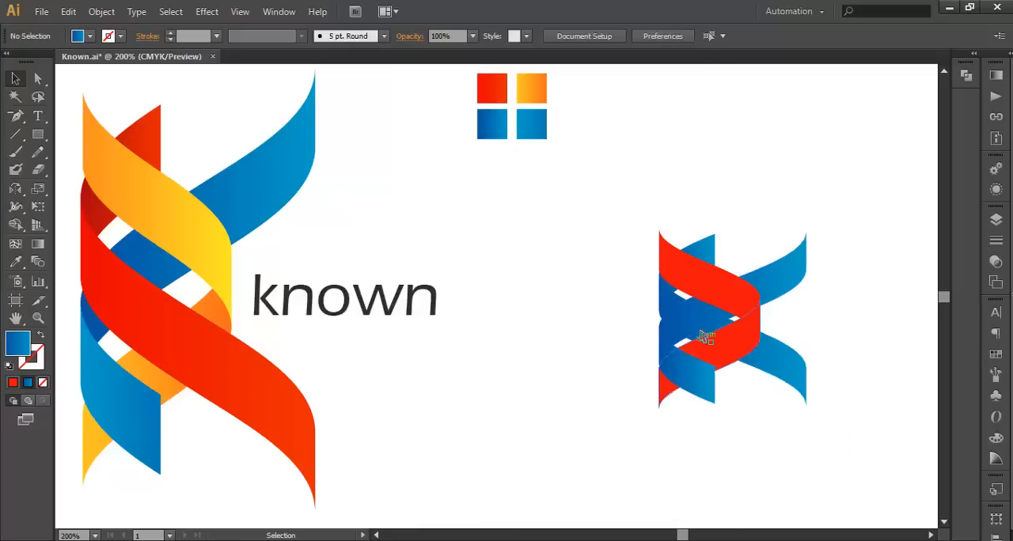
pyautogui.click(704, 335)
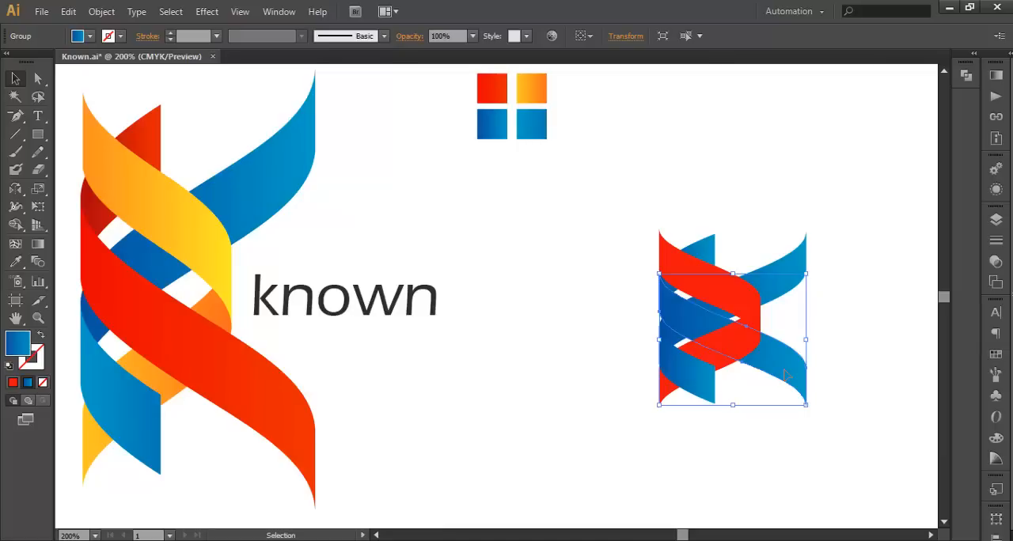
pyautogui.rightClick(785, 377)
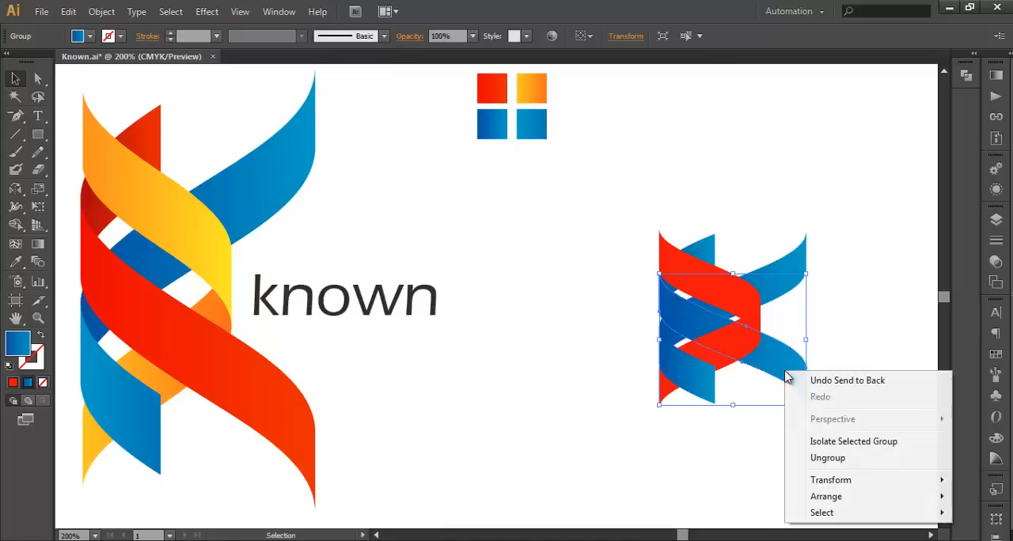
pyautogui.moveTo(829, 481)
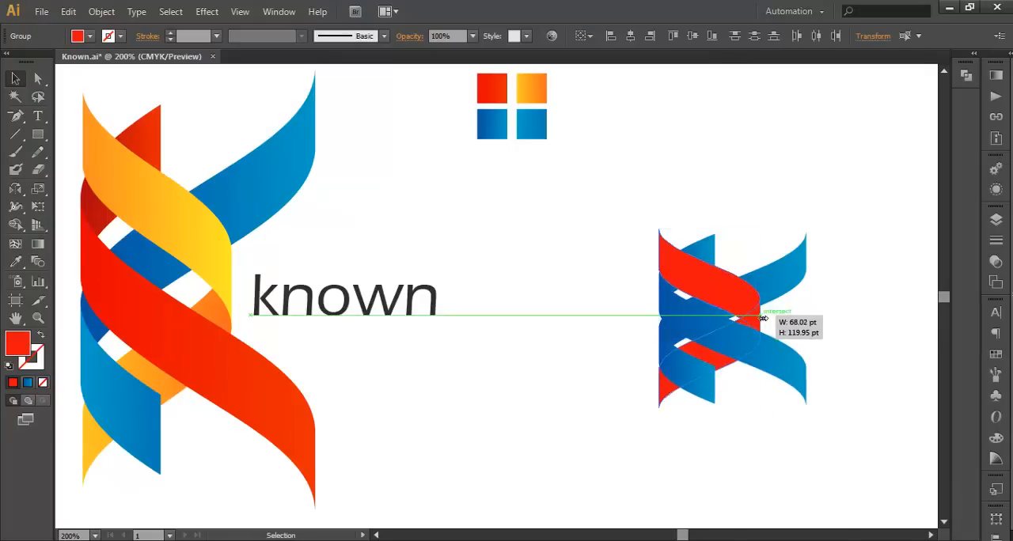
pyautogui.moveTo(763, 318); pyautogui.dragTo(744, 318)
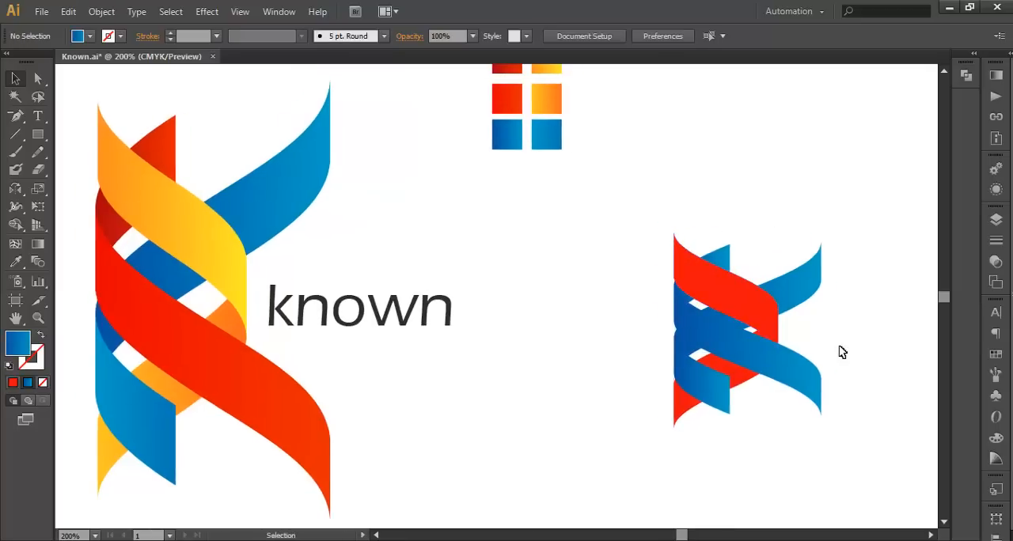
# Fill the upper-left ribbon piece with a yellow gradient angled across the ribbon.
pyautogui.click(725, 333)
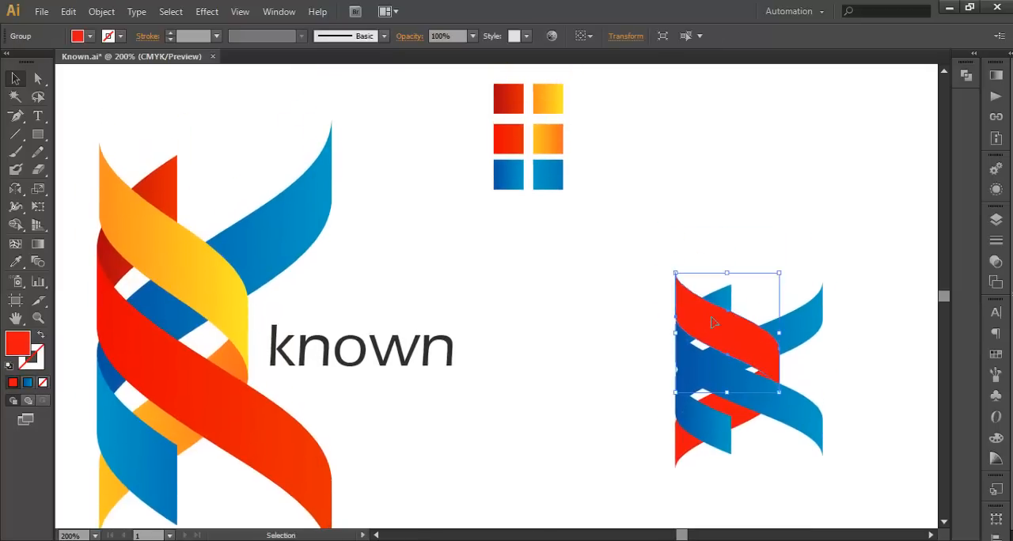
pyautogui.click(724, 323)
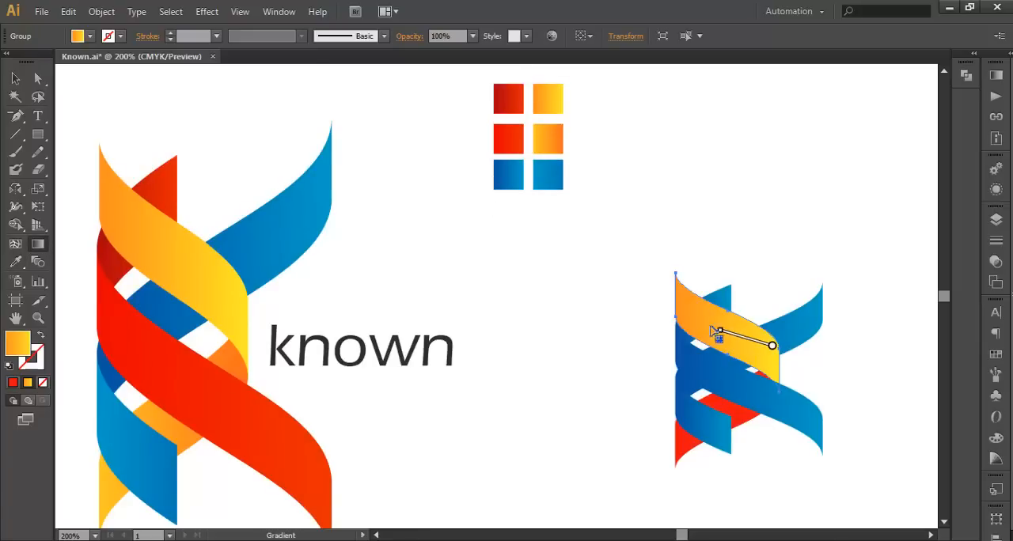
pyautogui.moveTo(772, 345); pyautogui.dragTo(674, 301)
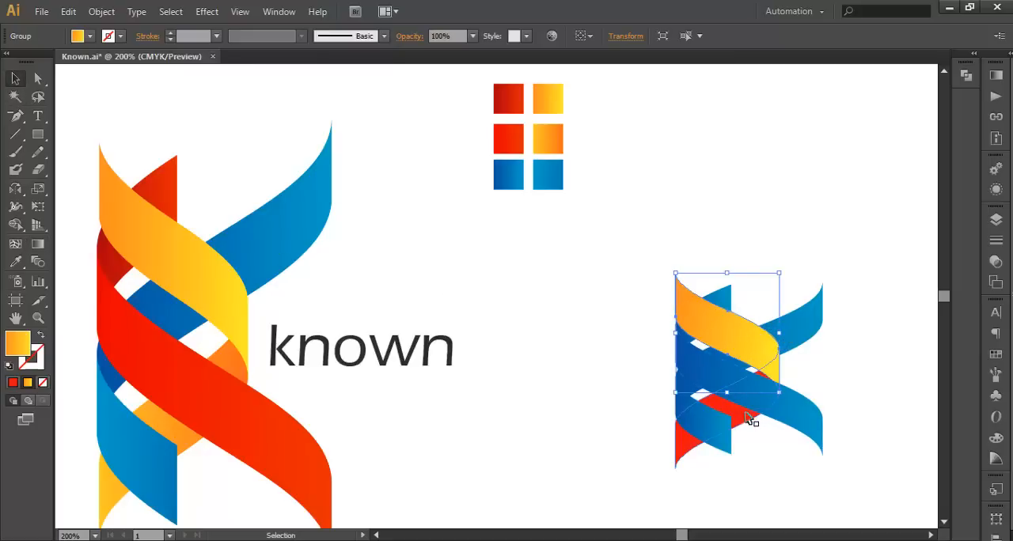
# Sample red from the reference swatches and fill the small top-left piece with it.
pyautogui.click(547, 139)
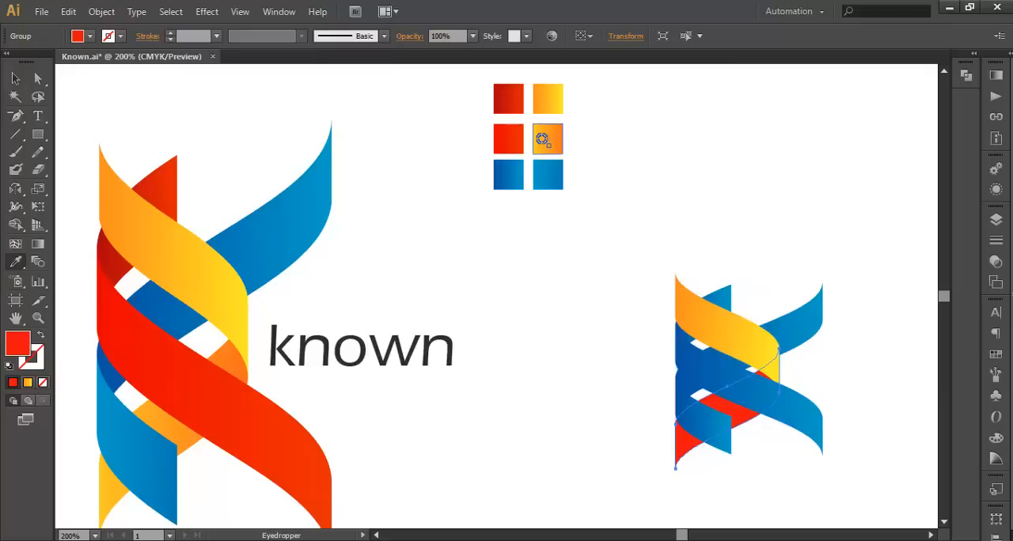
pyautogui.click(546, 140)
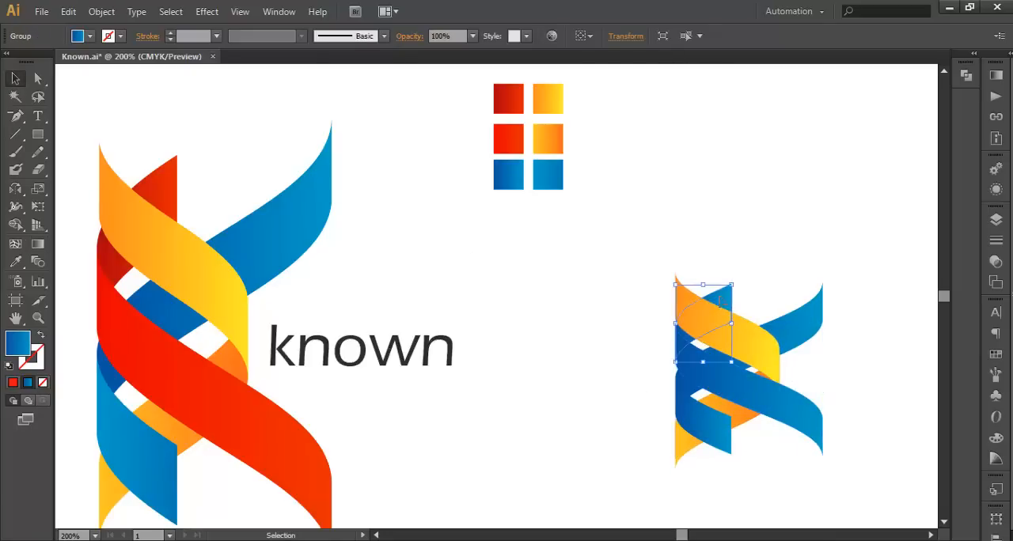
pyautogui.click(38, 117)
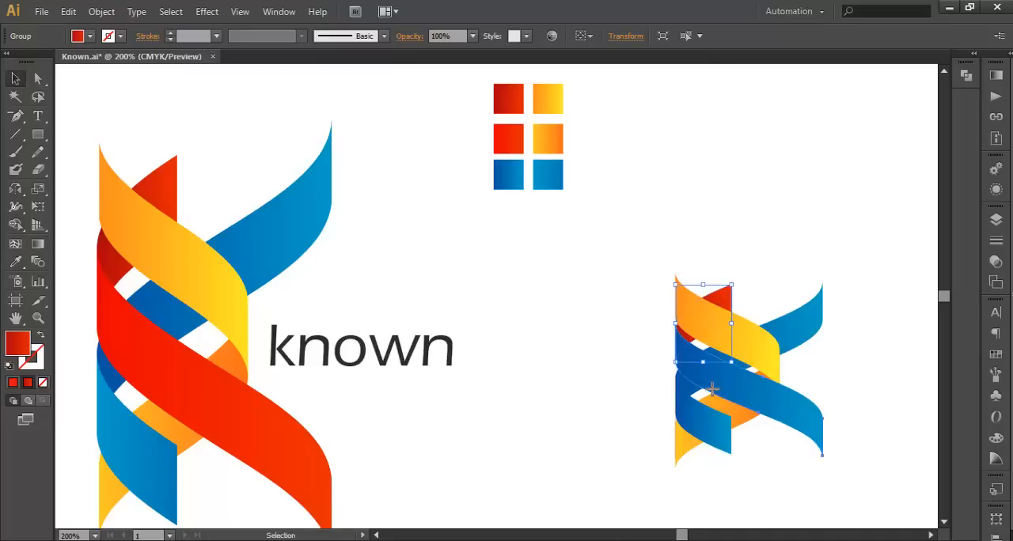
pyautogui.click(156, 174)
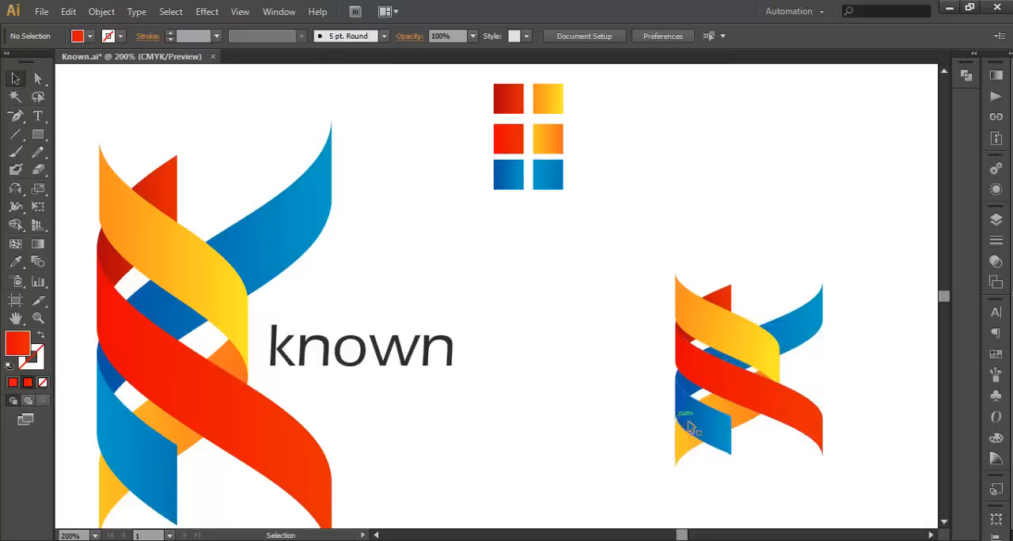
pyautogui.click(712, 408)
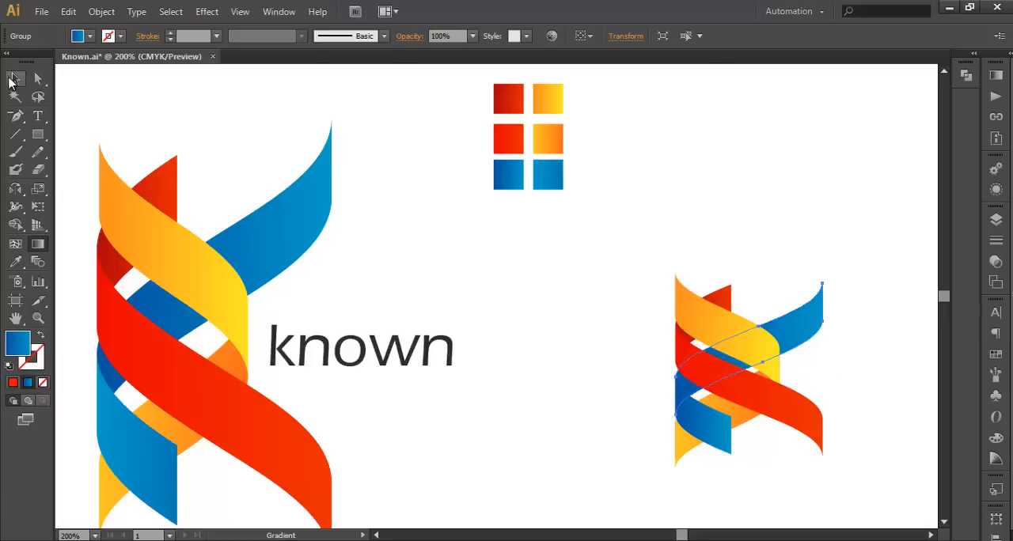
# Return to the Selection tool after shading the blue ribbon with its gradient.
pyautogui.click(702, 414)
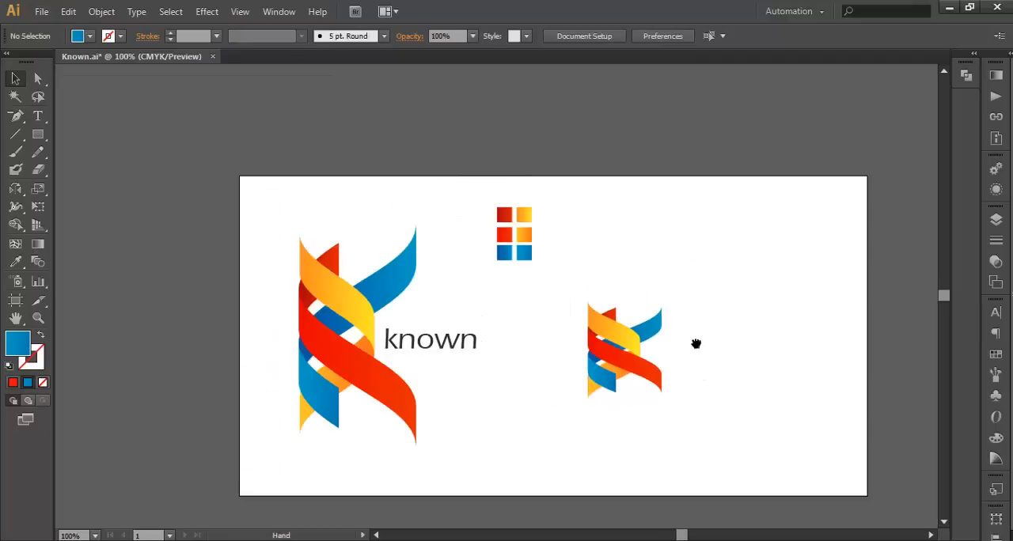
# Scale the recreated K up to the reference logo's size and move it beside the reference.
pyautogui.click(623, 351)
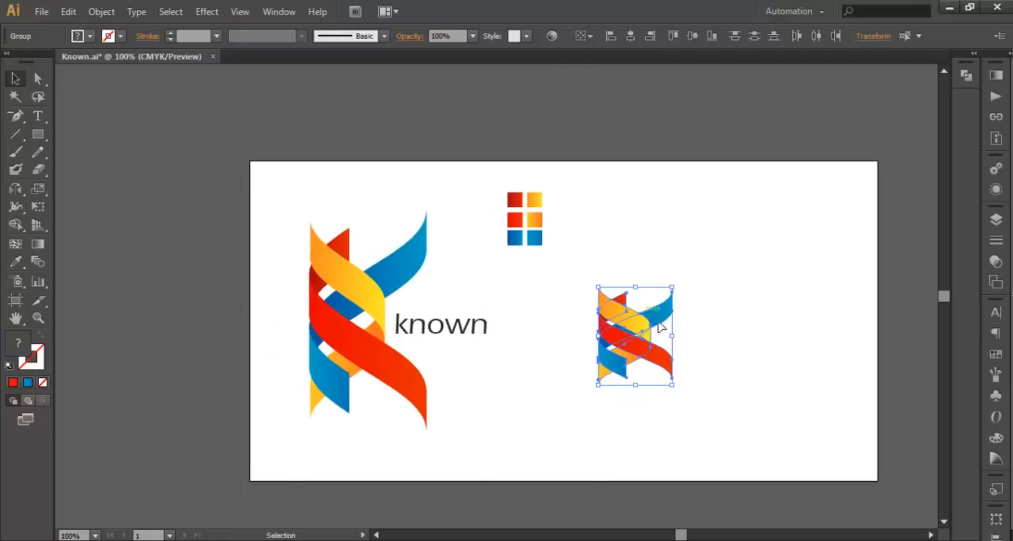
pyautogui.moveTo(672, 288); pyautogui.dragTo(679, 282)
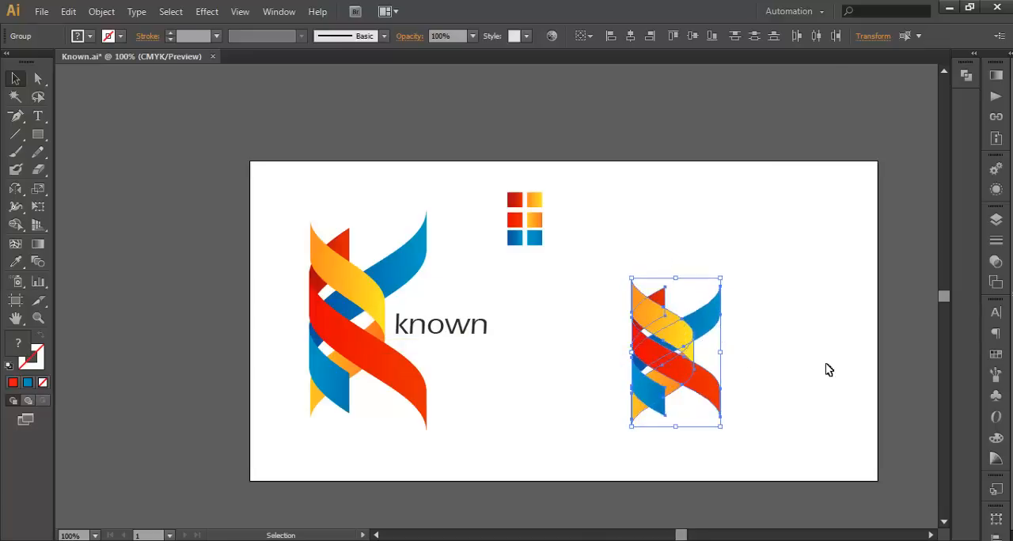
pyautogui.moveTo(720, 279); pyautogui.dragTo(729, 269)
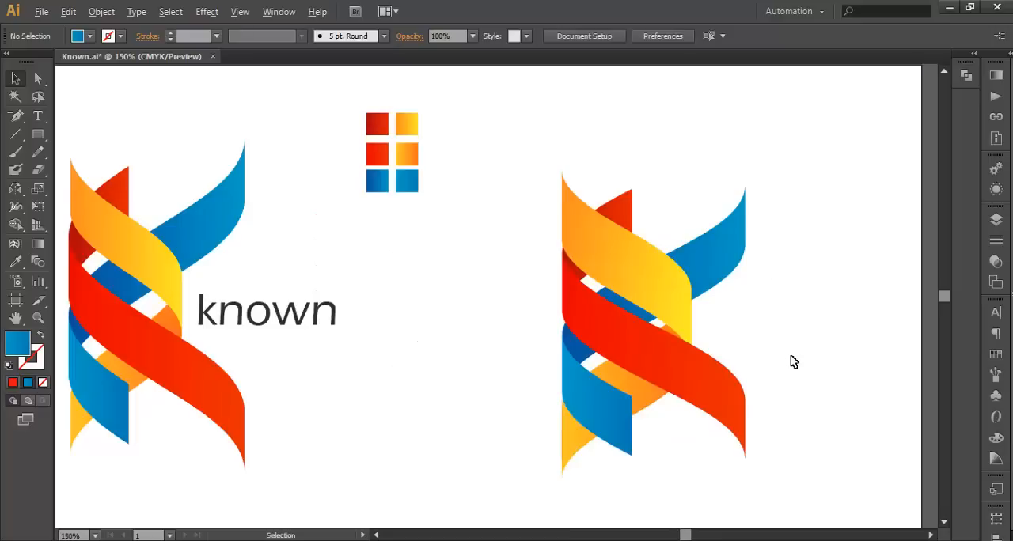
pyautogui.moveTo(794, 360); pyautogui.dragTo(653, 334)
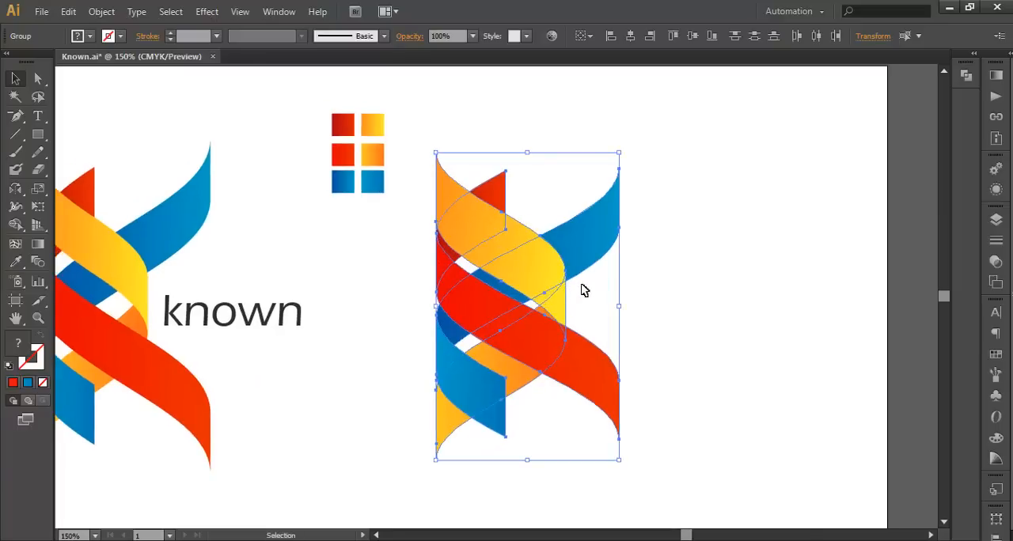
pyautogui.moveTo(571, 282)
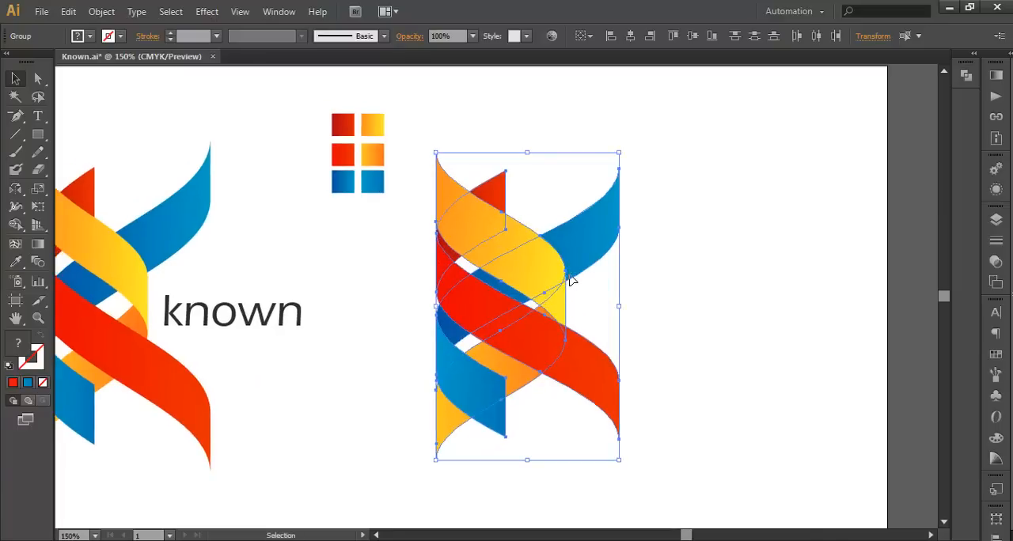
pyautogui.moveTo(557, 307)
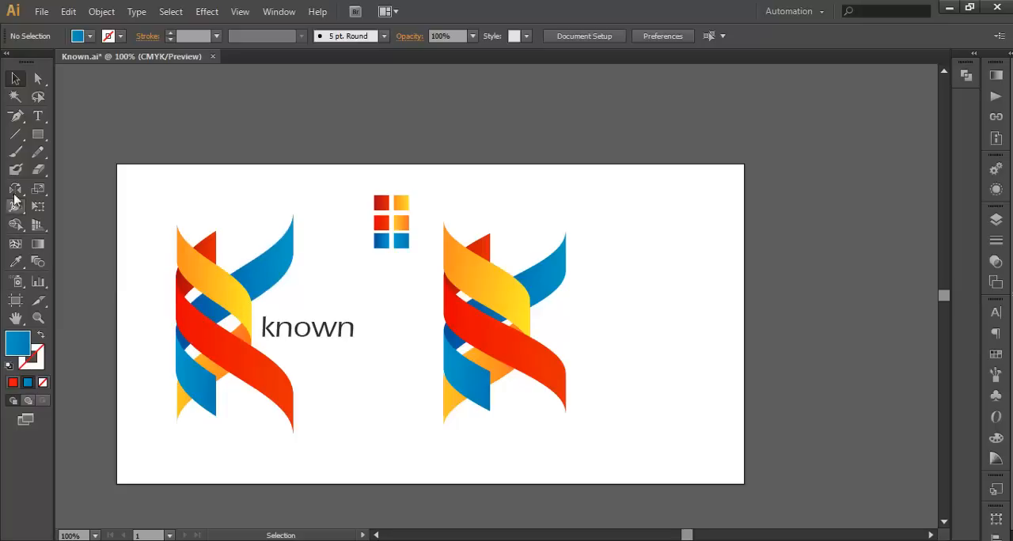
# Type 'known' beside the recreated K and enlarge it to match the reference wordmark.
pyautogui.click(38, 116)
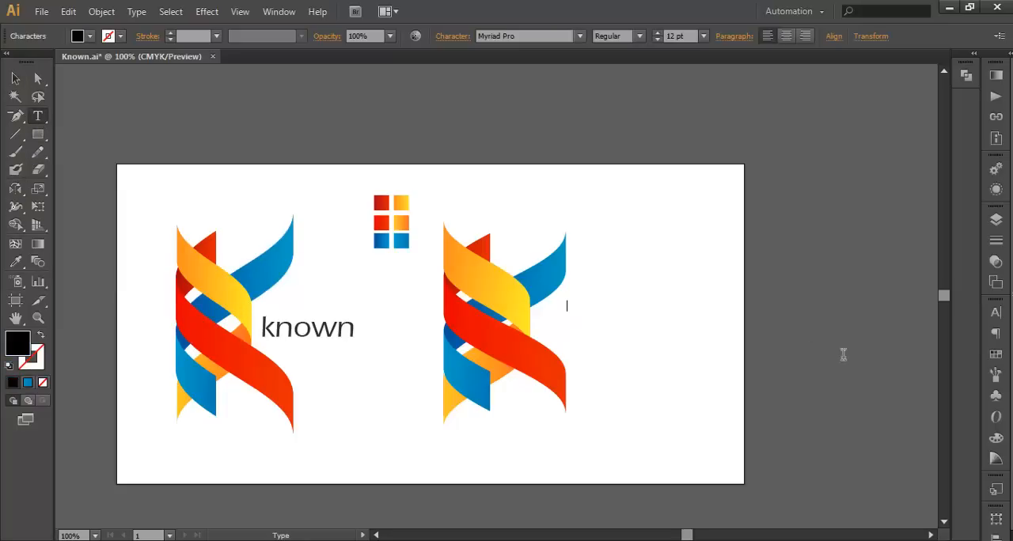
pyautogui.moveTo(905, 357)
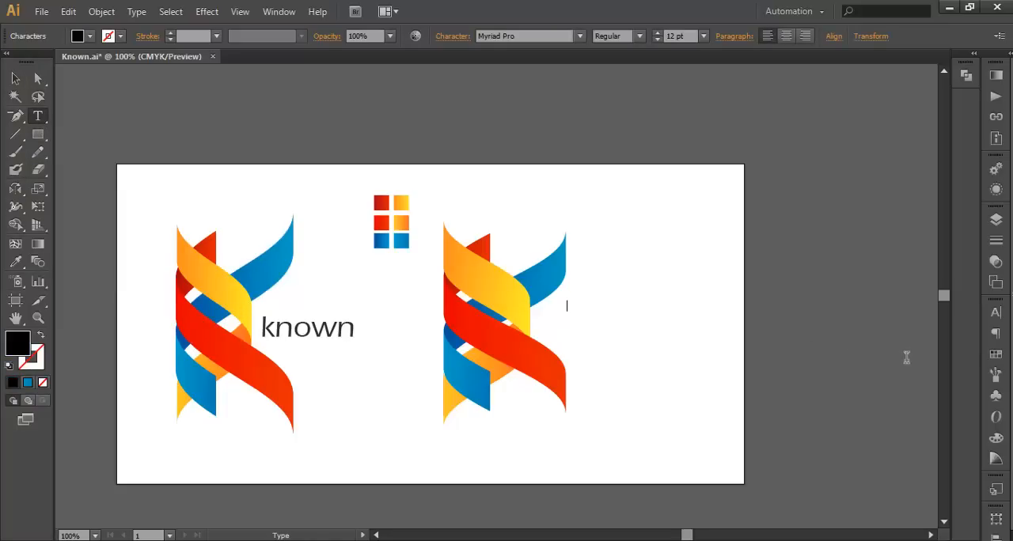
pyautogui.write('k')
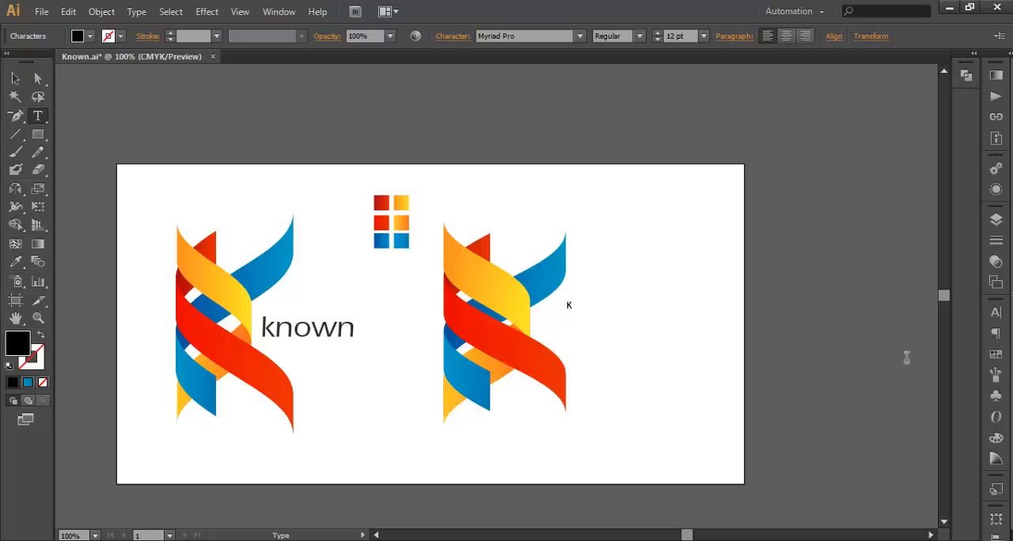
pyautogui.write('nown')
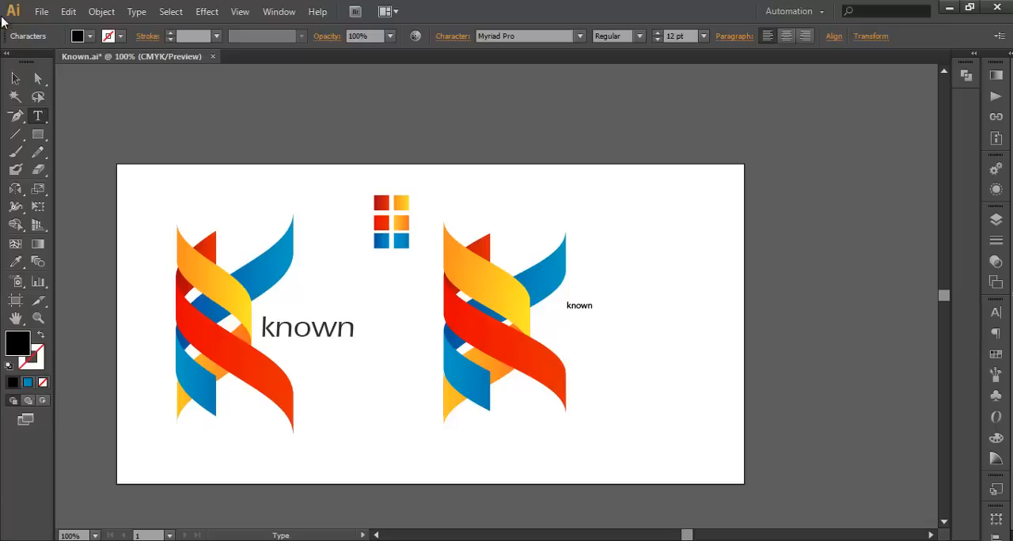
pyautogui.click(579, 305)
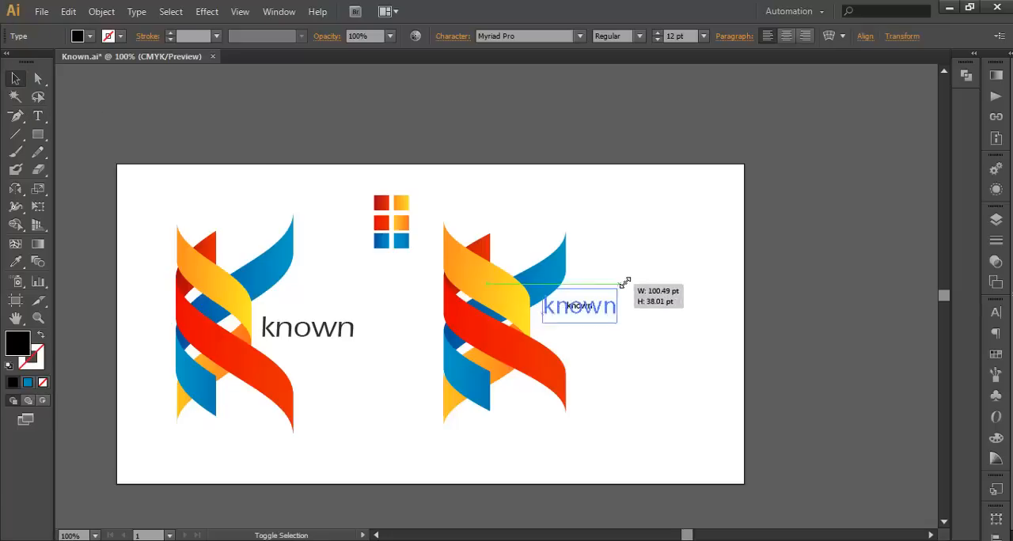
pyautogui.moveTo(620, 282); pyautogui.dragTo(649, 307)
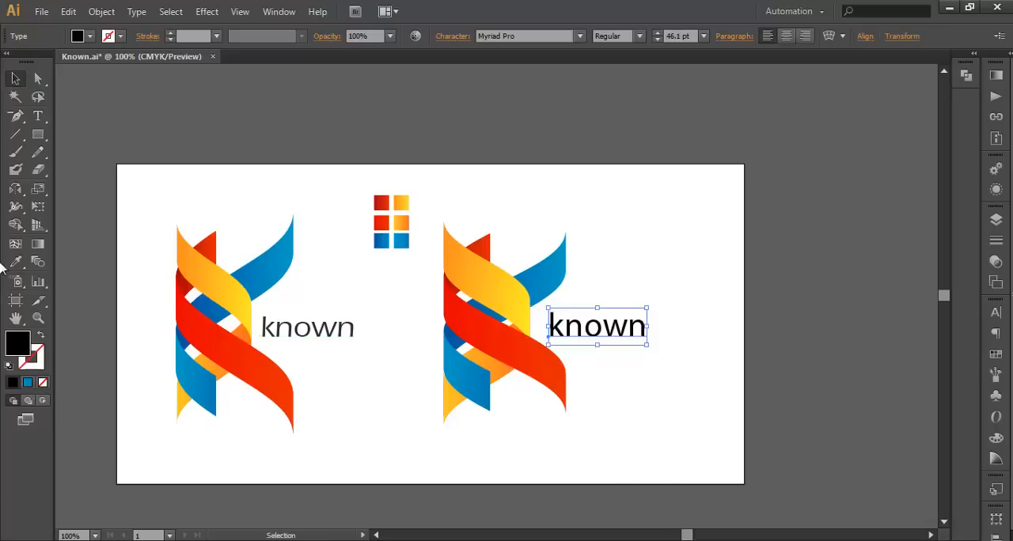
pyautogui.click(187, 257)
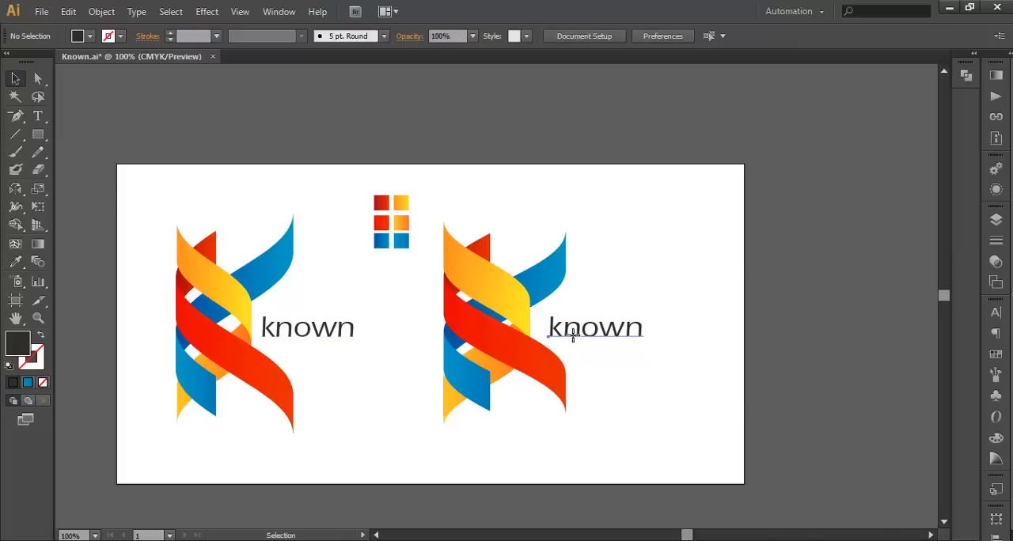
pyautogui.click(595, 326)
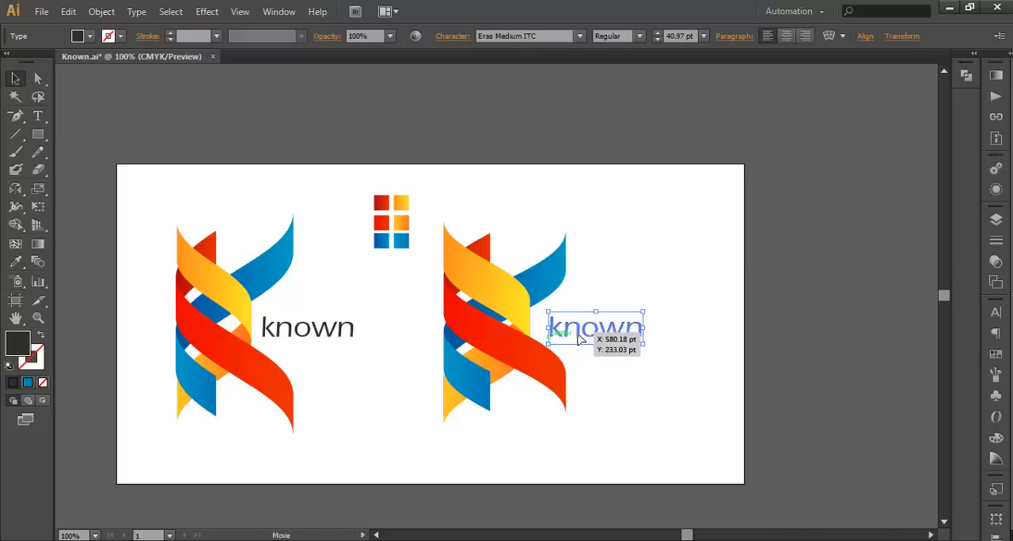